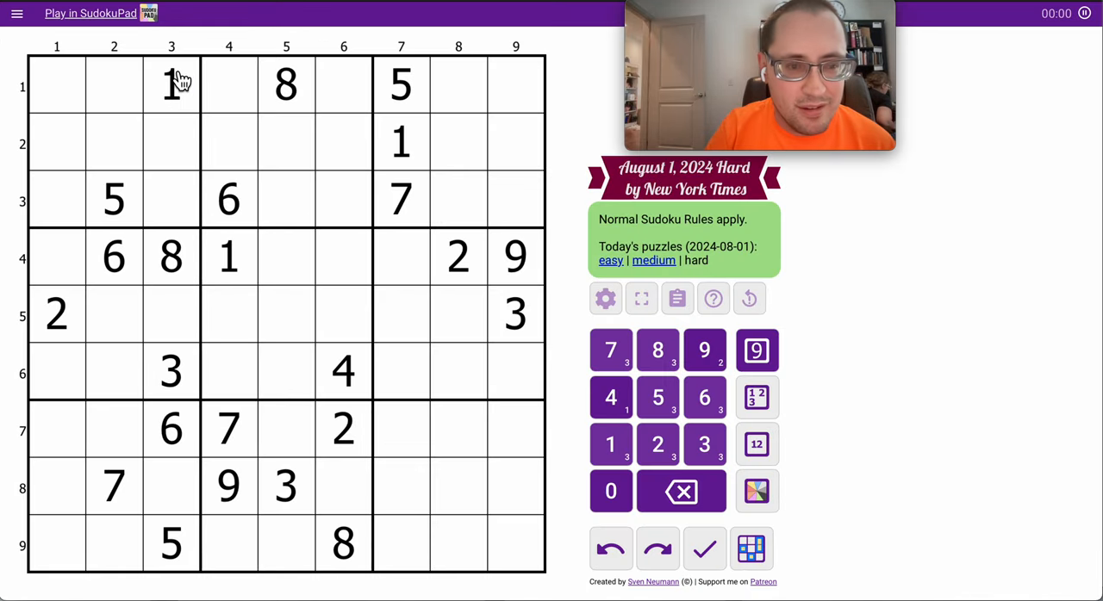
# - Corner-mark 5 in R2C4–R2C6, 1 in R3C5–R3C6, and 2 in R6C4–R6C5
pyautogui.click(401, 142)
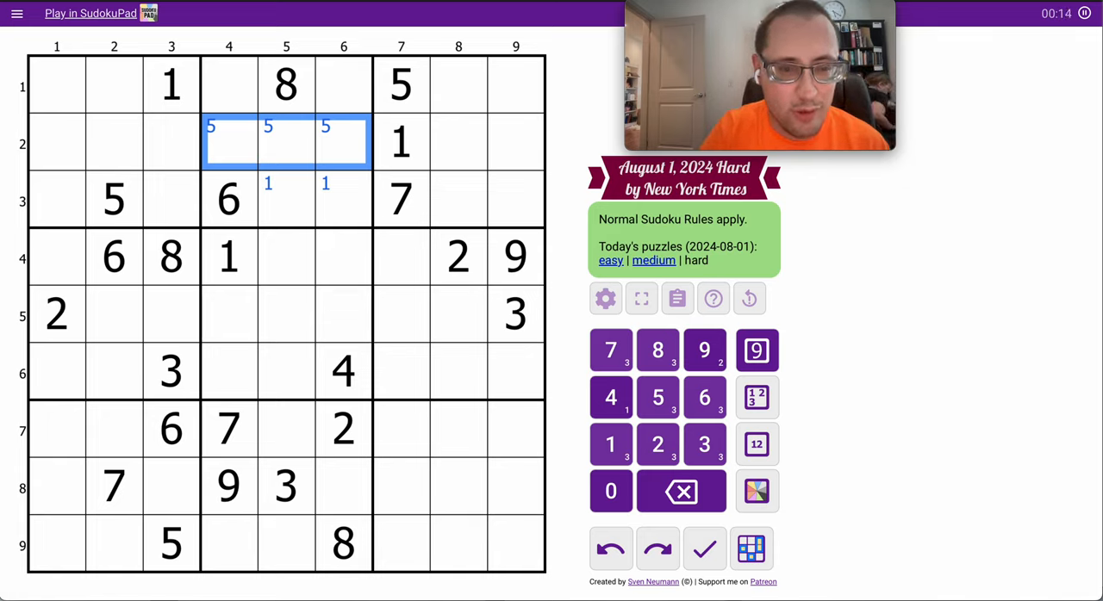
pyautogui.moveTo(373, 403)
pyautogui.write('2')
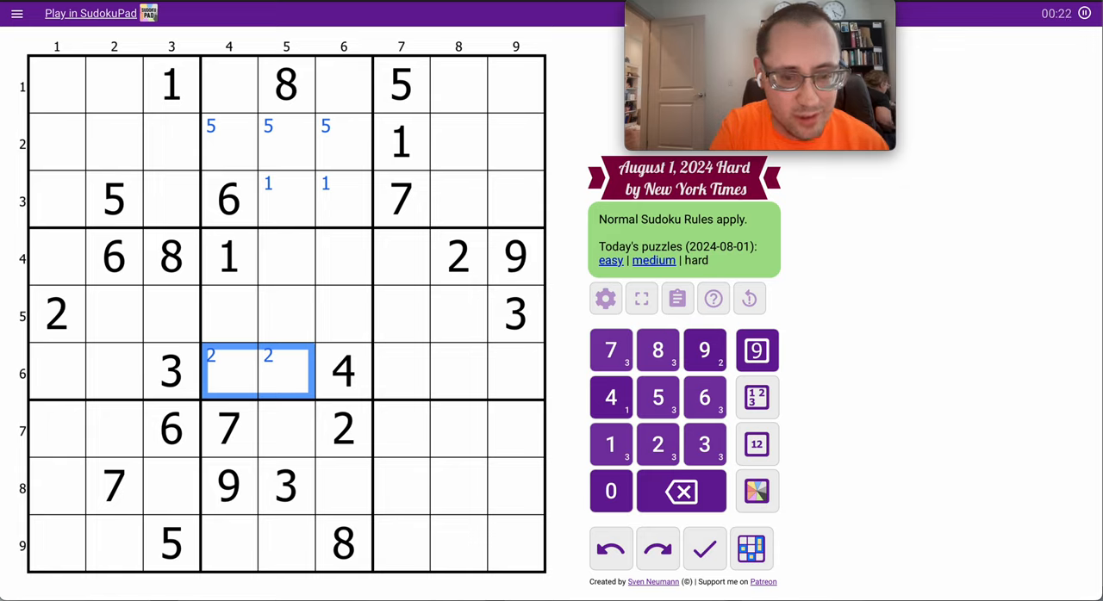
# - Enter 3 in R4C6 and corner-mark 3 in R1C4–R2C4, 5 in R2C4, 7 in R9C8–C9
pyautogui.click(343, 257)
pyautogui.write('3')
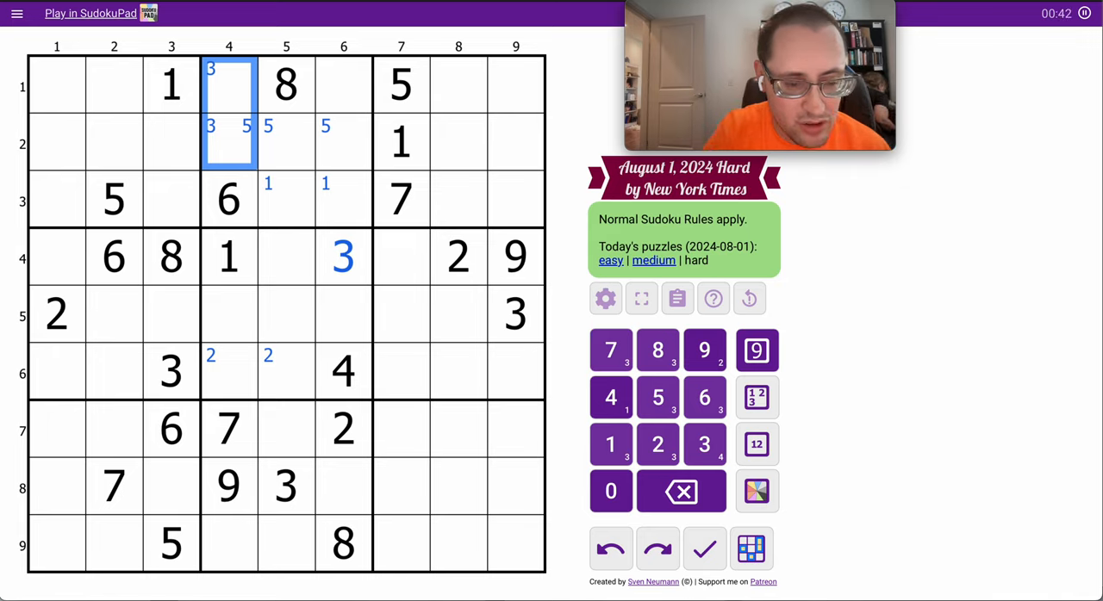
pyautogui.click(478, 545)
pyautogui.write('7')
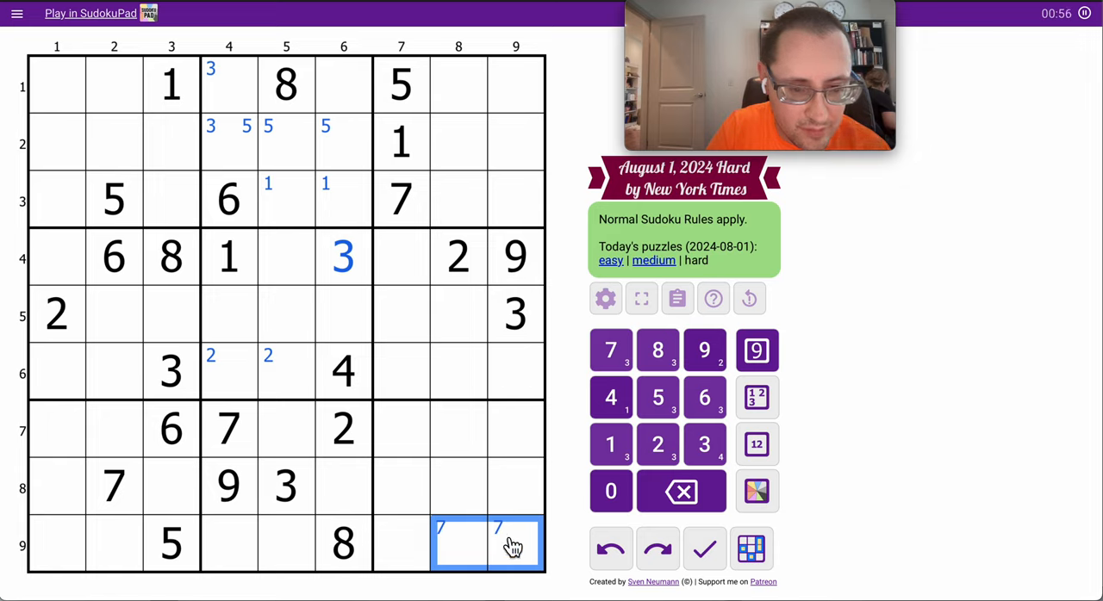
# - Corner-mark 6 in R1C1–R2C1, 5 in R4C1 and R6C1, and 8 in R5C4–R6C4
pyautogui.click(400, 429)
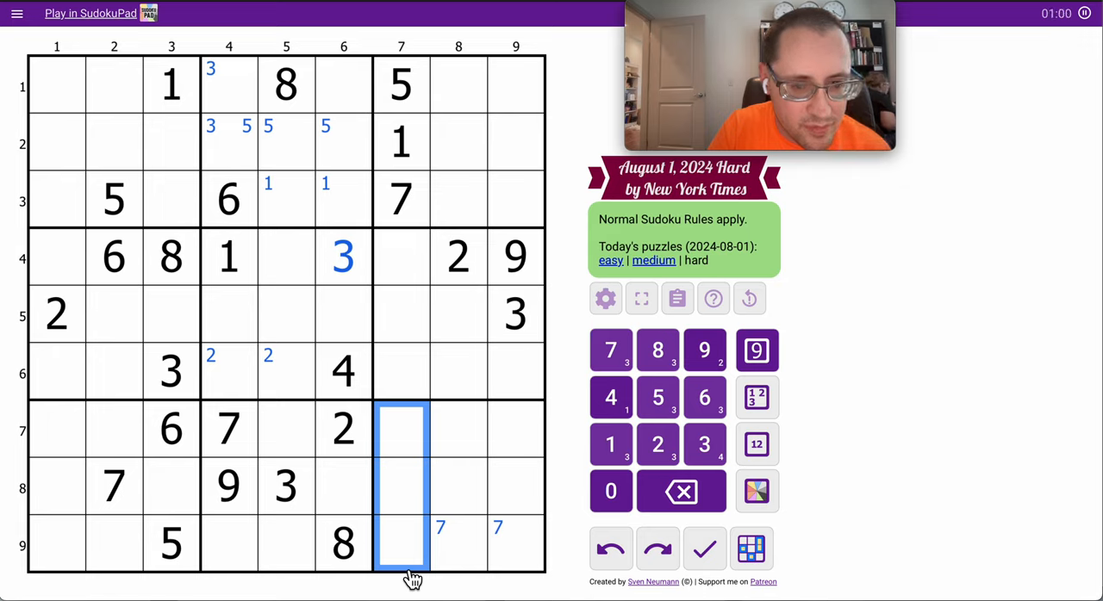
pyautogui.moveTo(523, 289)
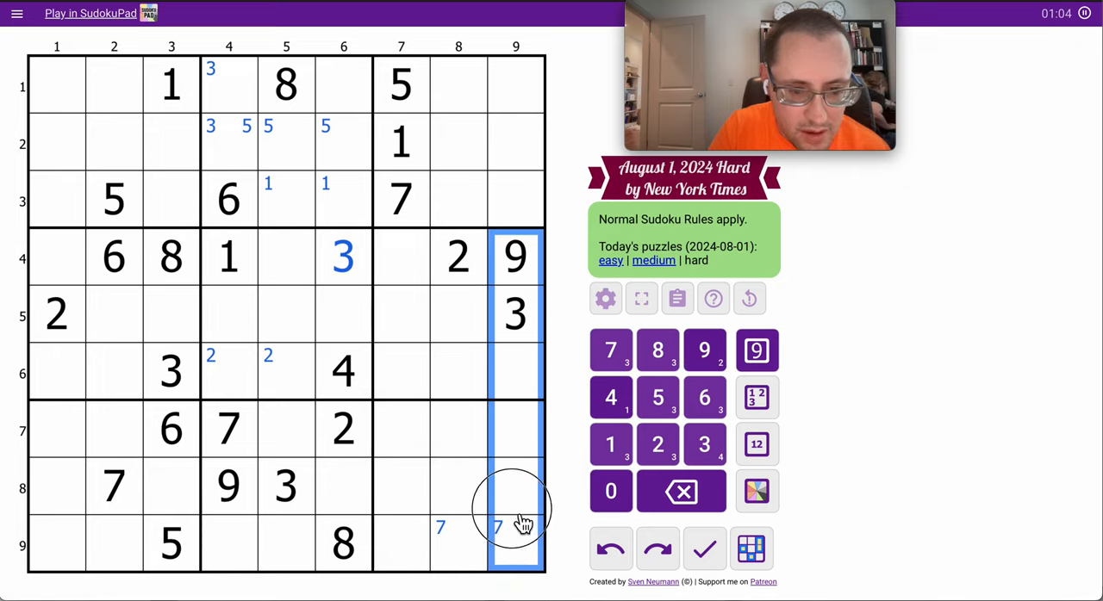
pyautogui.click(422, 500)
pyautogui.write('6')
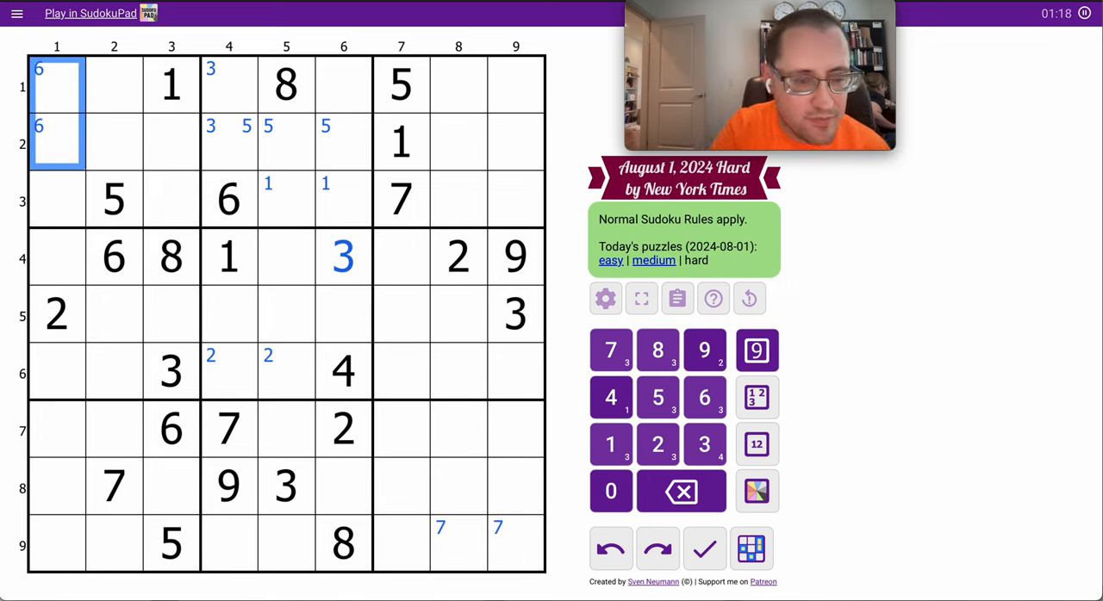
pyautogui.moveTo(67, 269)
pyautogui.write('5')
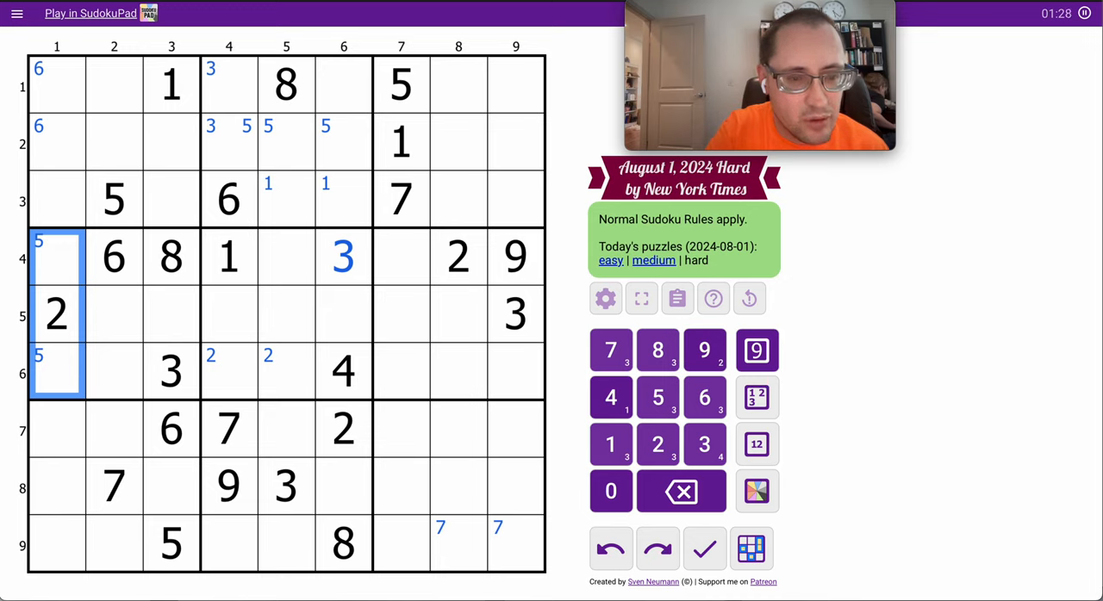
pyautogui.moveTo(250, 220)
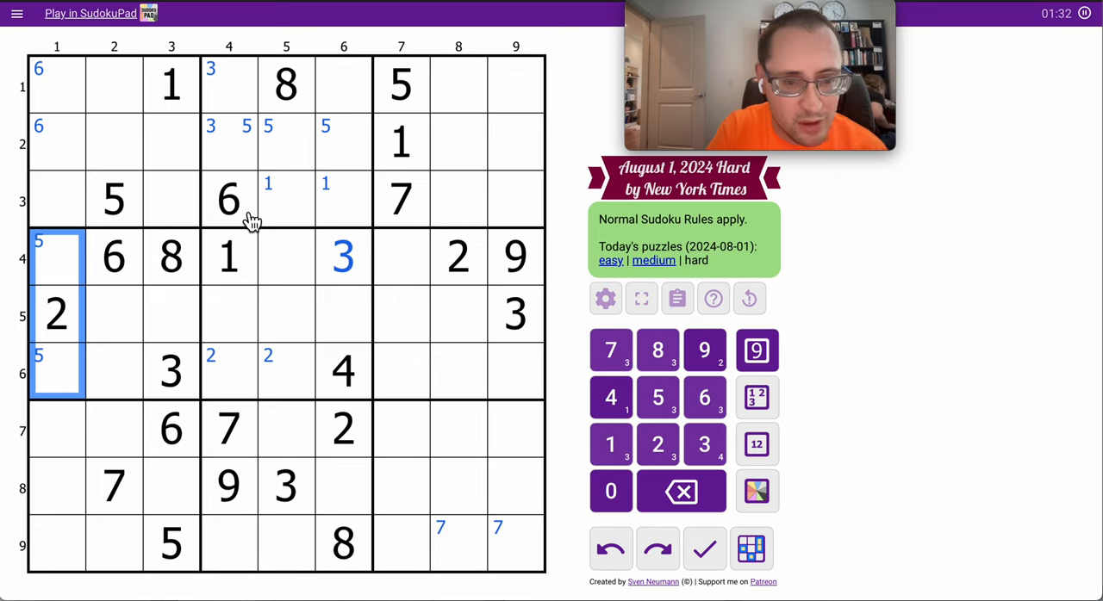
pyautogui.click(229, 366)
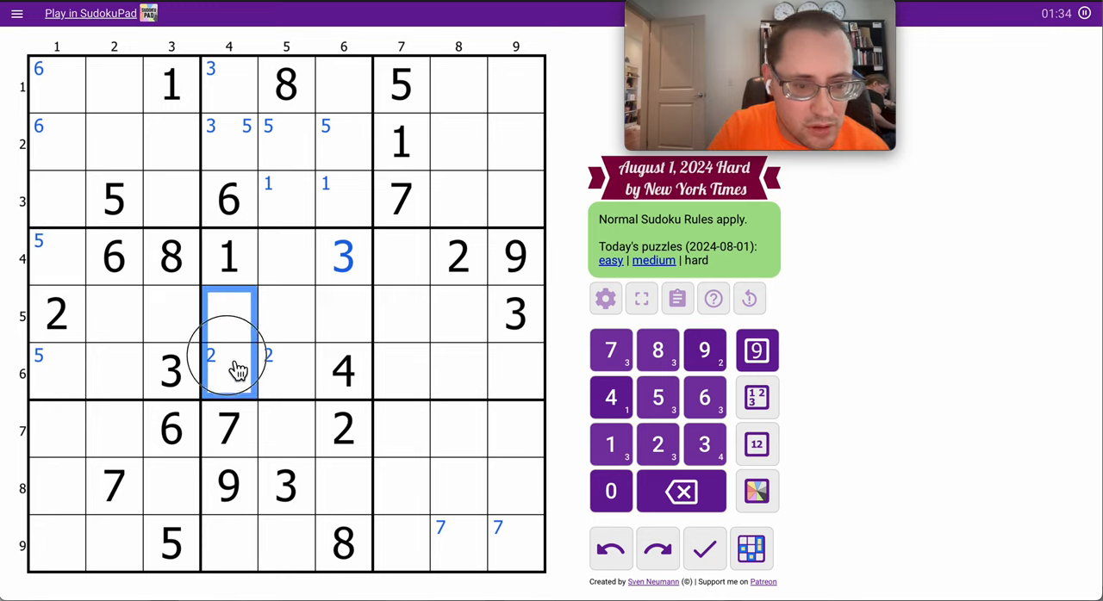
pyautogui.click(658, 350)
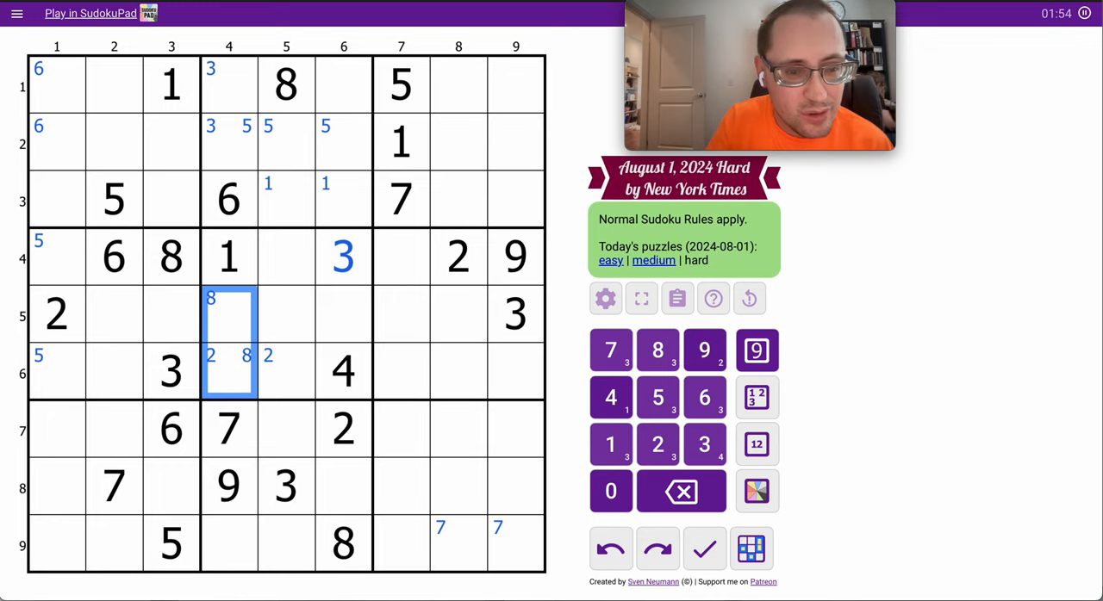
pyautogui.moveTo(362, 265)
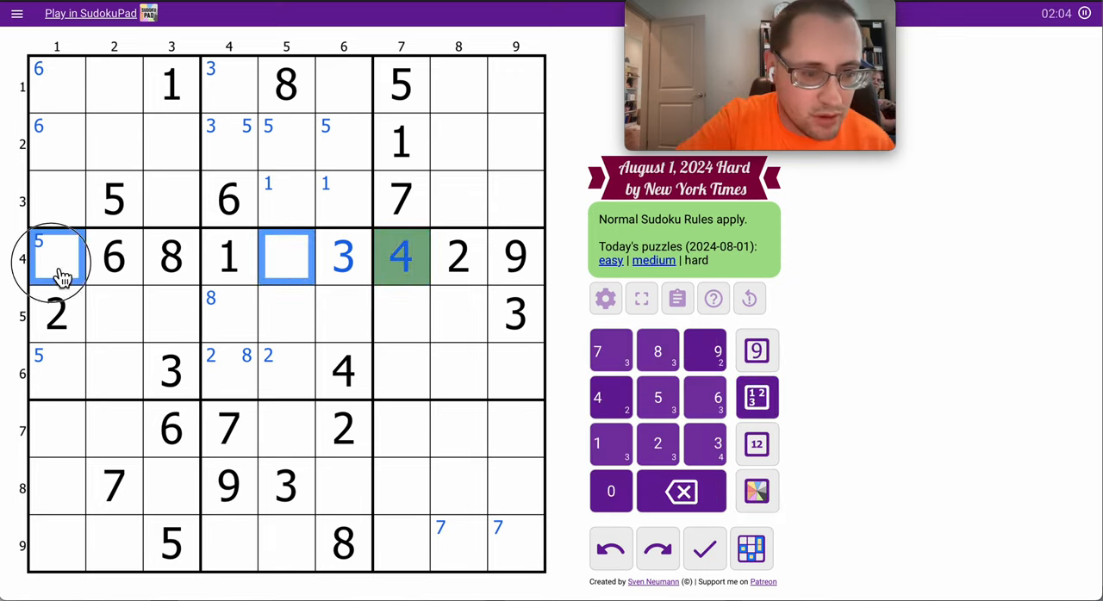
# - Place 4 in R4C7, corner-mark 3 in R7C7/R9C7, and centre-mark 57 in R4C1 and R4C5
pyautogui.click(757, 444)
pyautogui.write('57')
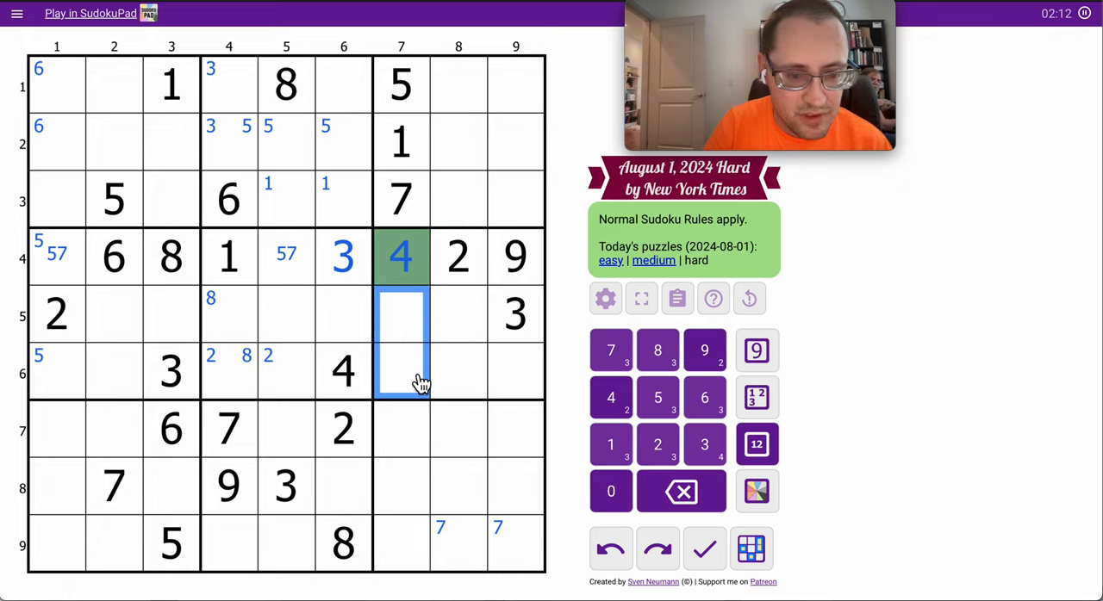
pyautogui.click(402, 429)
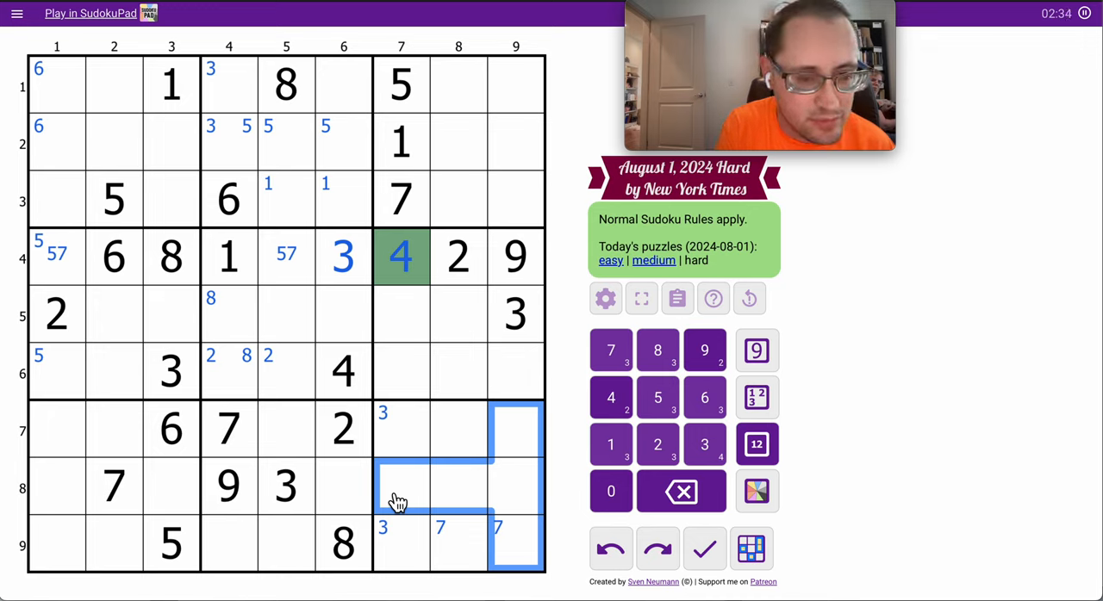
pyautogui.click(170, 488)
pyautogui.write('24')
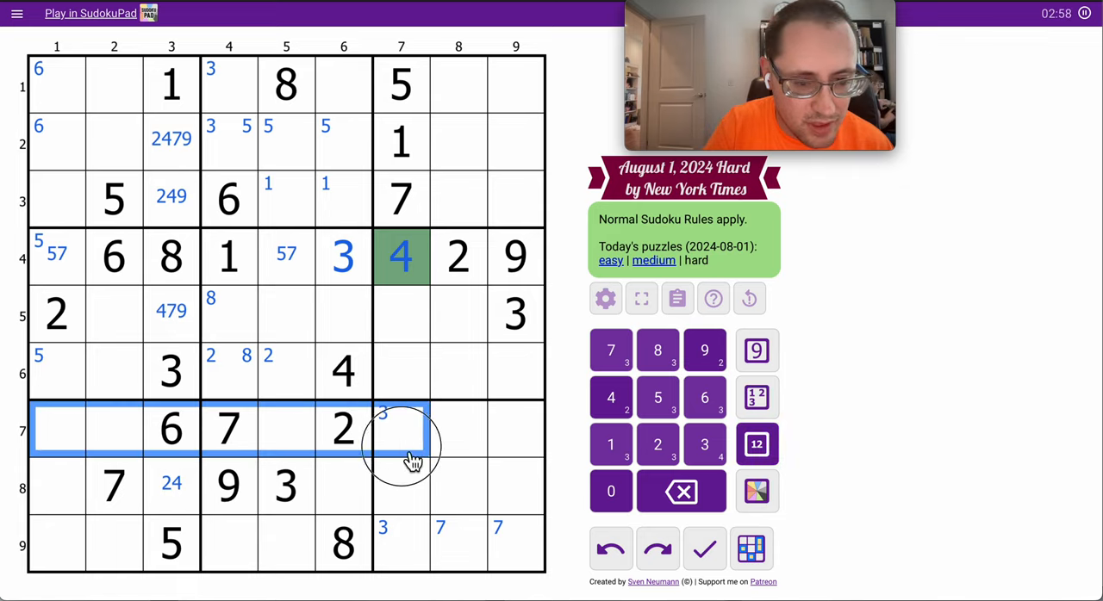
# - Centre-mark row 7's empty cells, then 149 in R5C2/R6C2 and 14579 in R6C1
pyautogui.click(756, 444)
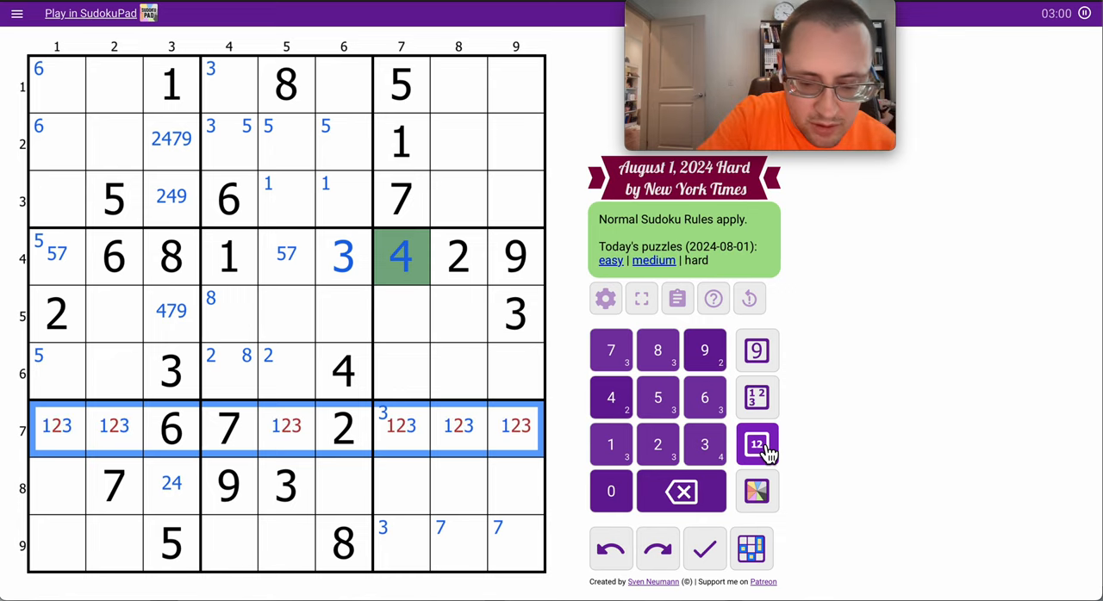
pyautogui.click(756, 443)
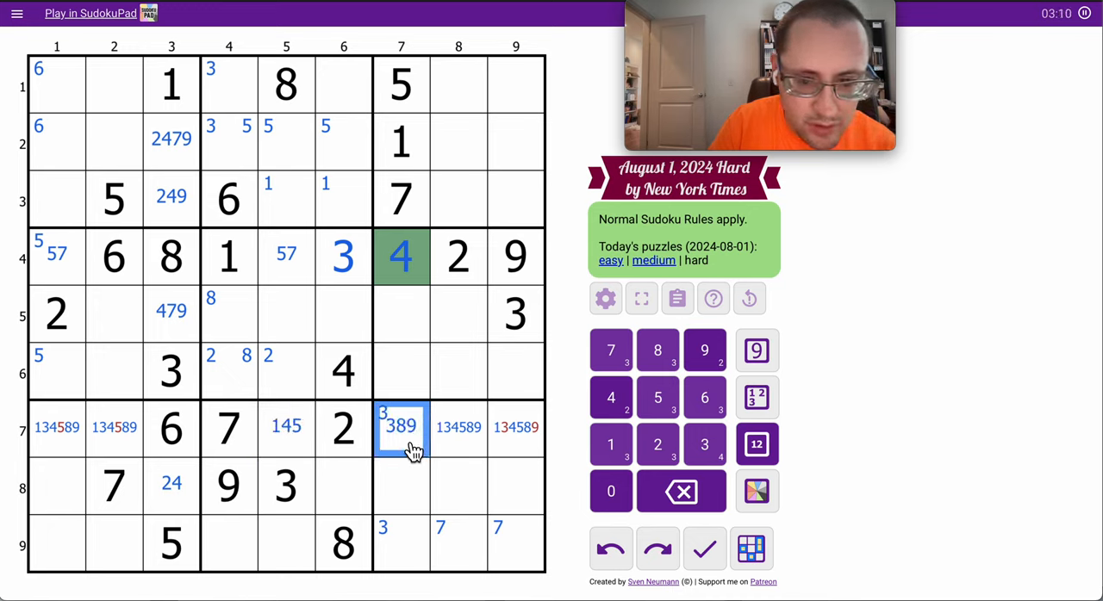
pyautogui.click(515, 427)
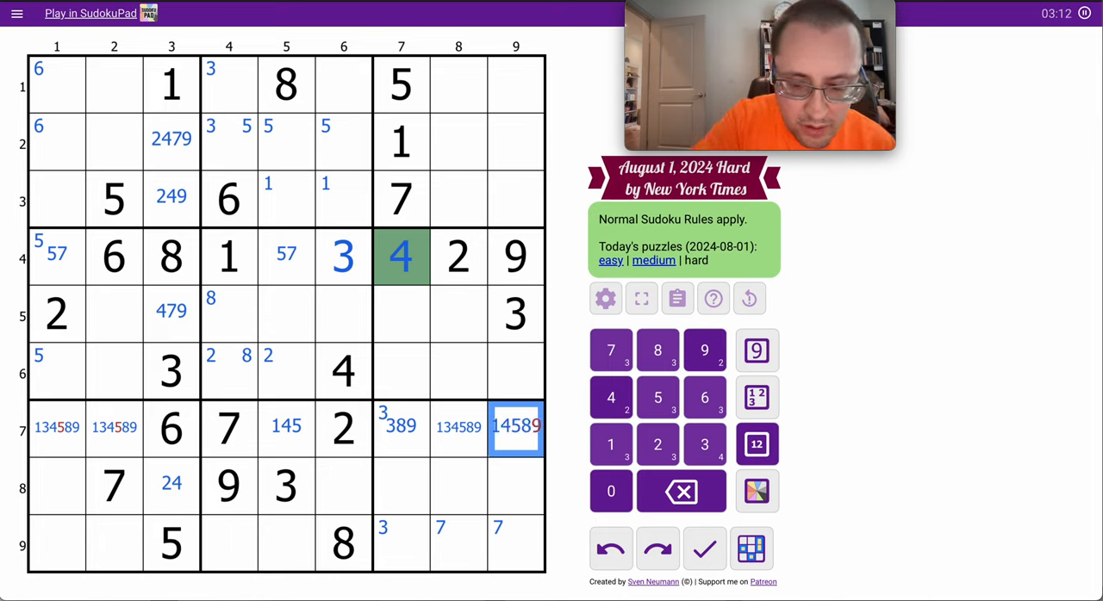
pyautogui.click(56, 430)
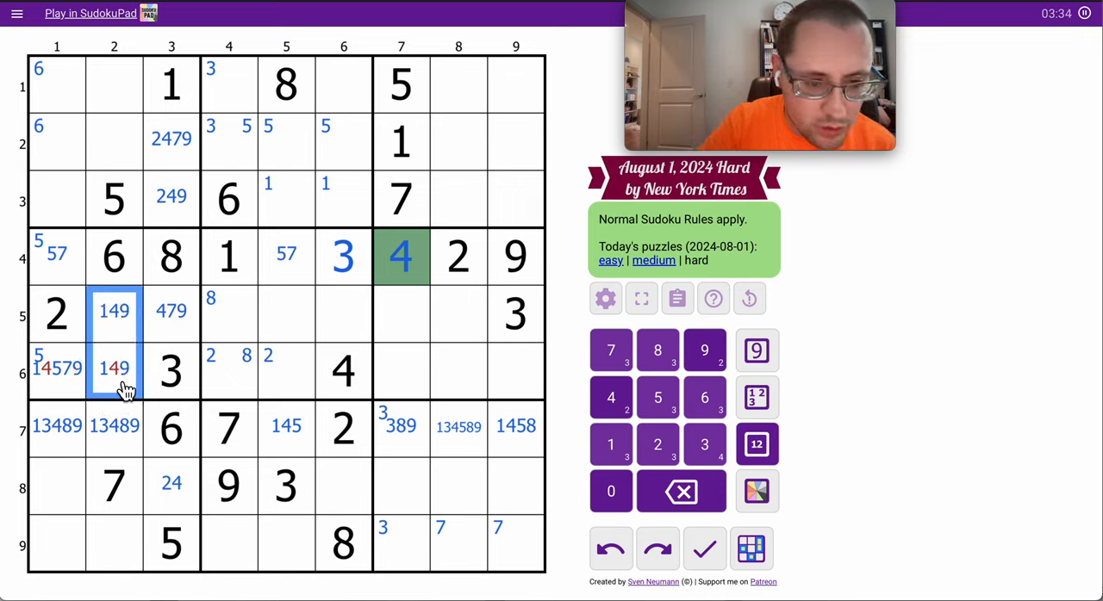
# - Adjust the centre candidates in R6C1, R5C2 and R5C3
pyautogui.click(61, 372)
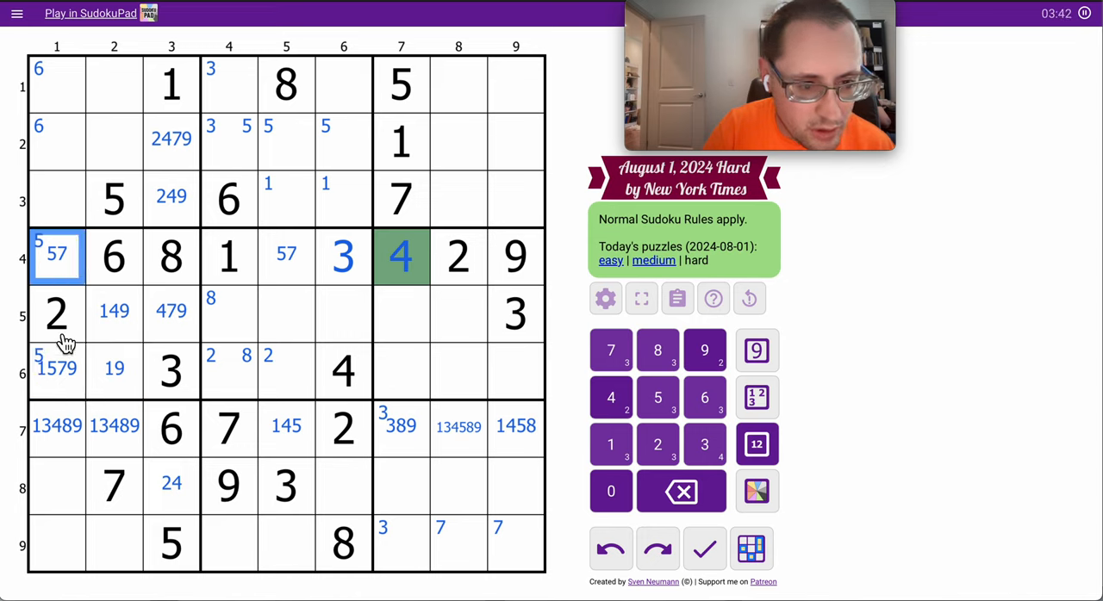
pyautogui.click(52, 377)
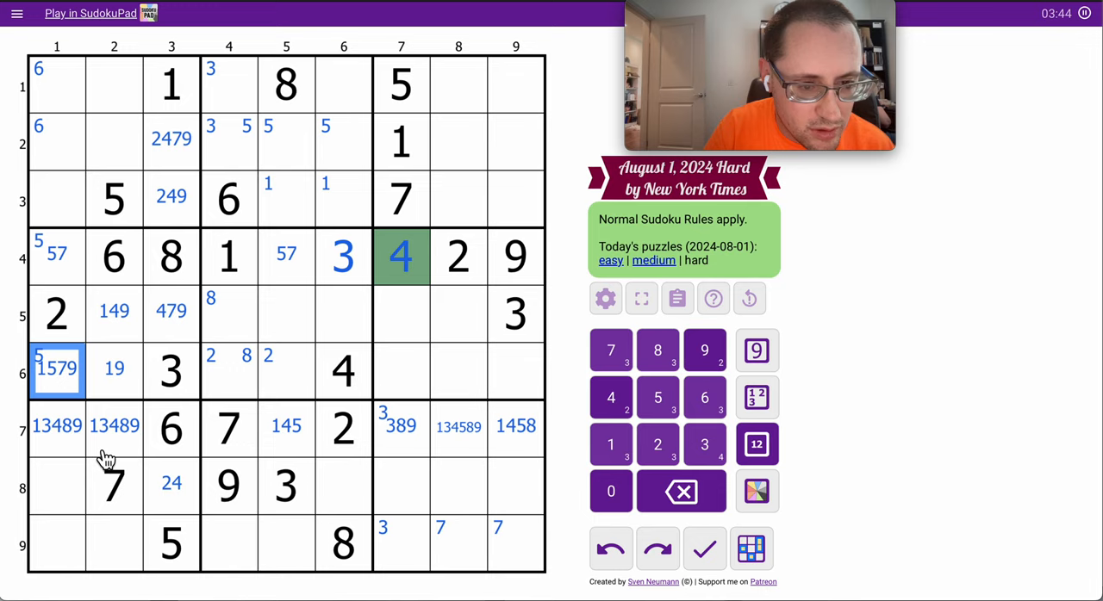
pyautogui.click(57, 377)
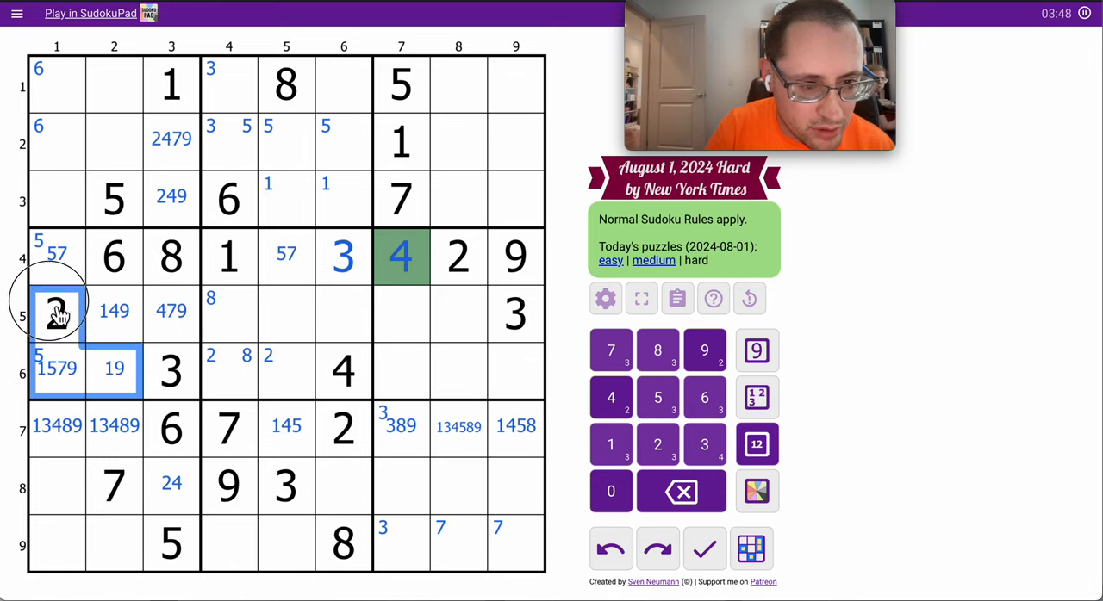
pyautogui.click(171, 312)
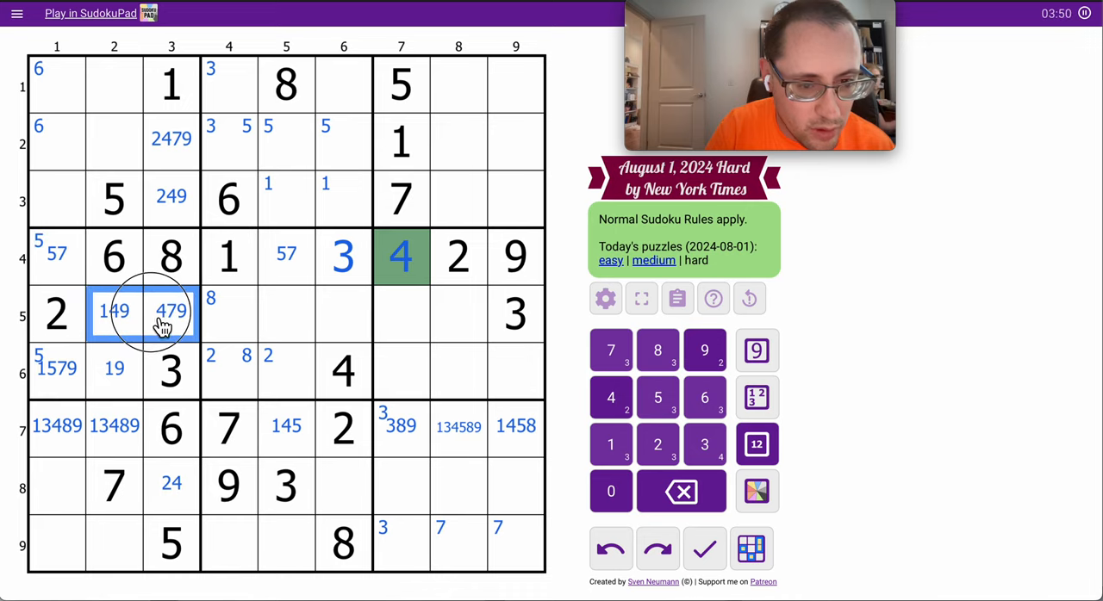
pyautogui.click(611, 398)
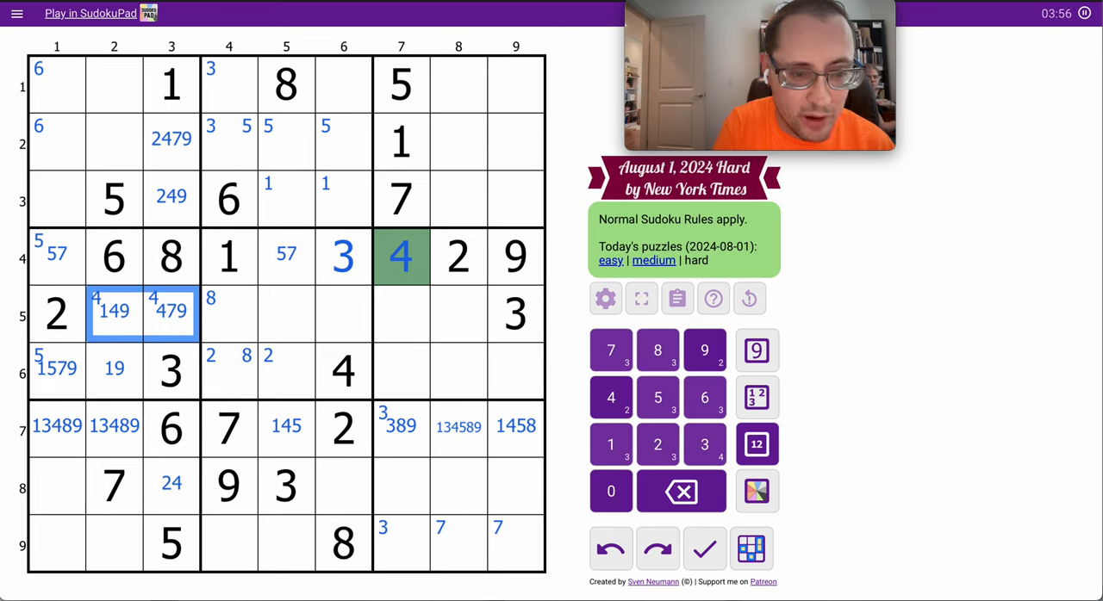
pyautogui.moveTo(514, 368)
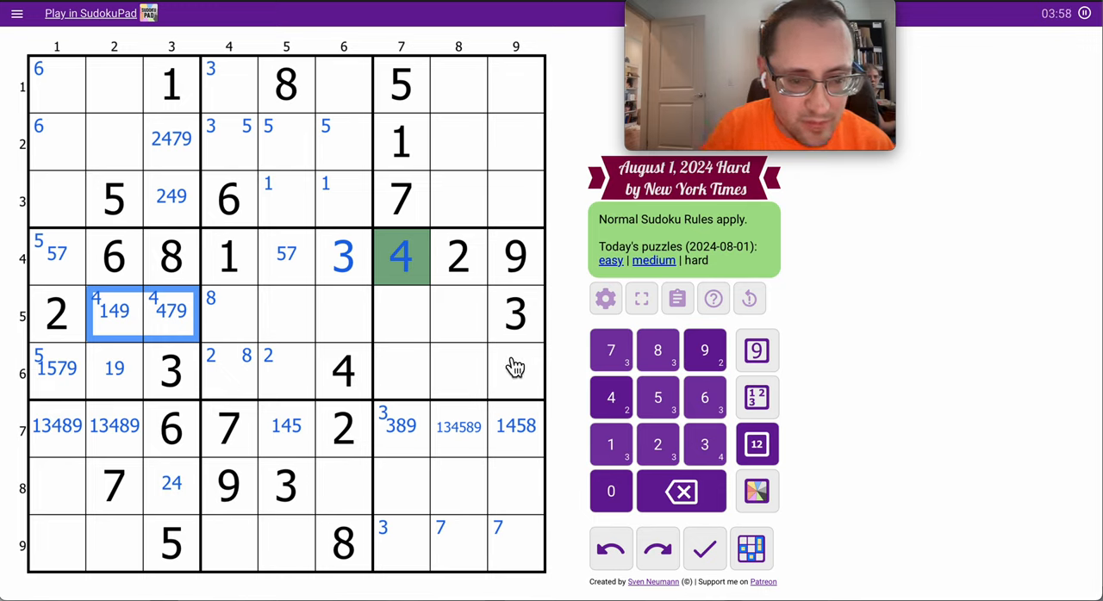
# - Pencil 157 into R5C8, R6C8, R6C9, trim R7C7 to 39, and shade the three cells green
pyautogui.click(401, 314)
pyautogui.write('15678')
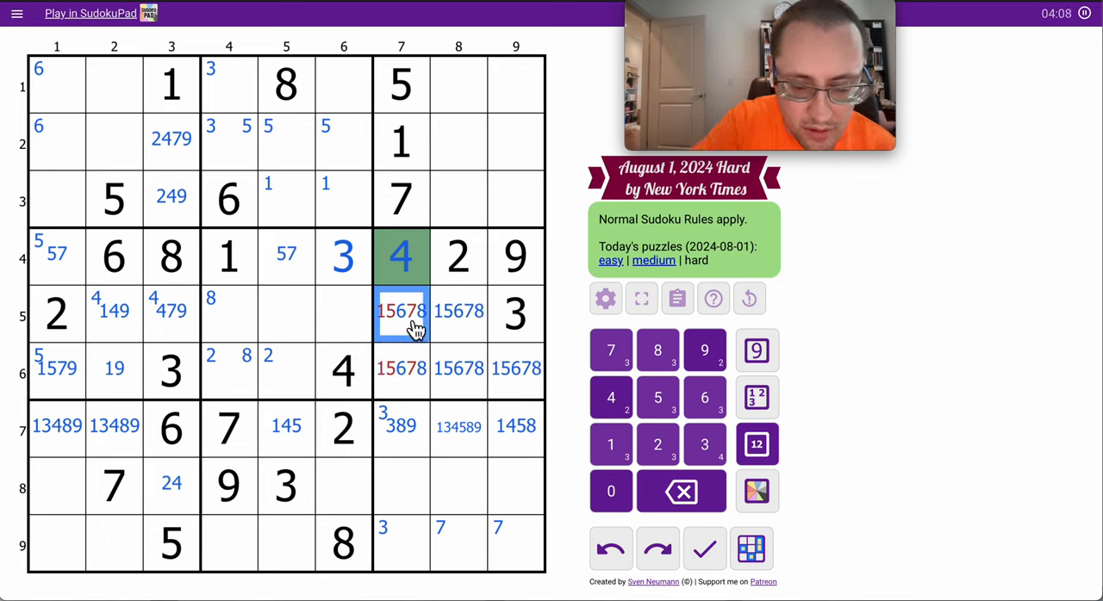
pyautogui.click(401, 370)
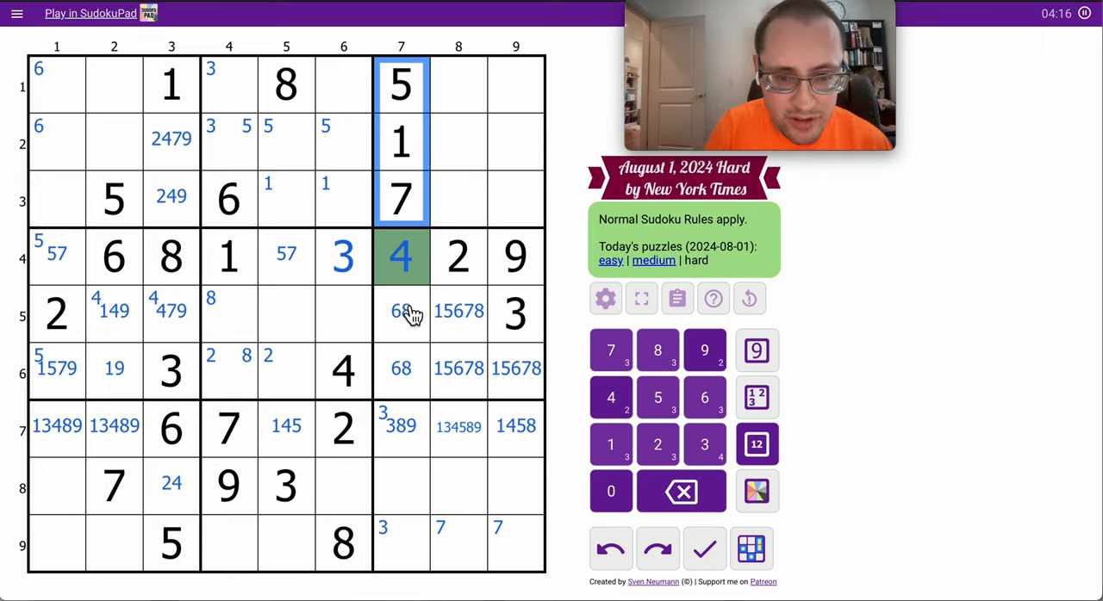
pyautogui.click(400, 427)
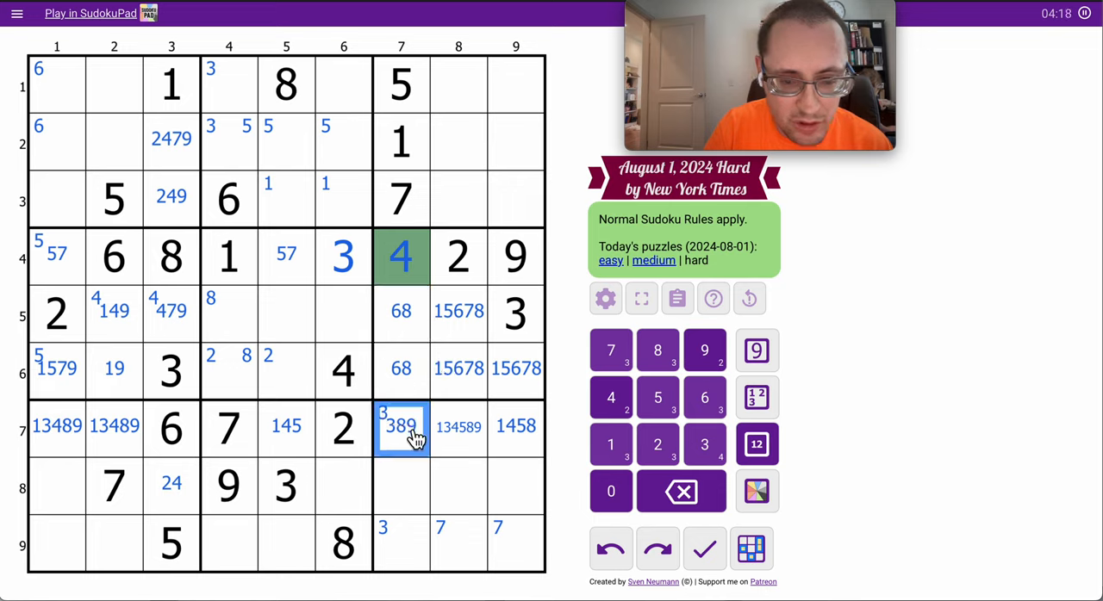
pyautogui.click(400, 312)
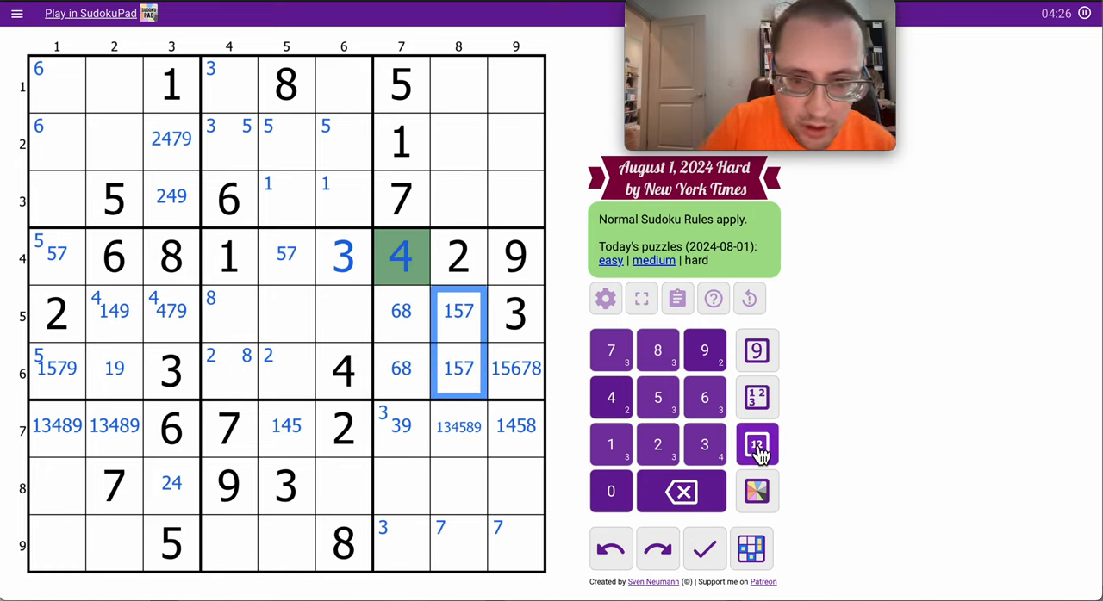
pyautogui.click(515, 369)
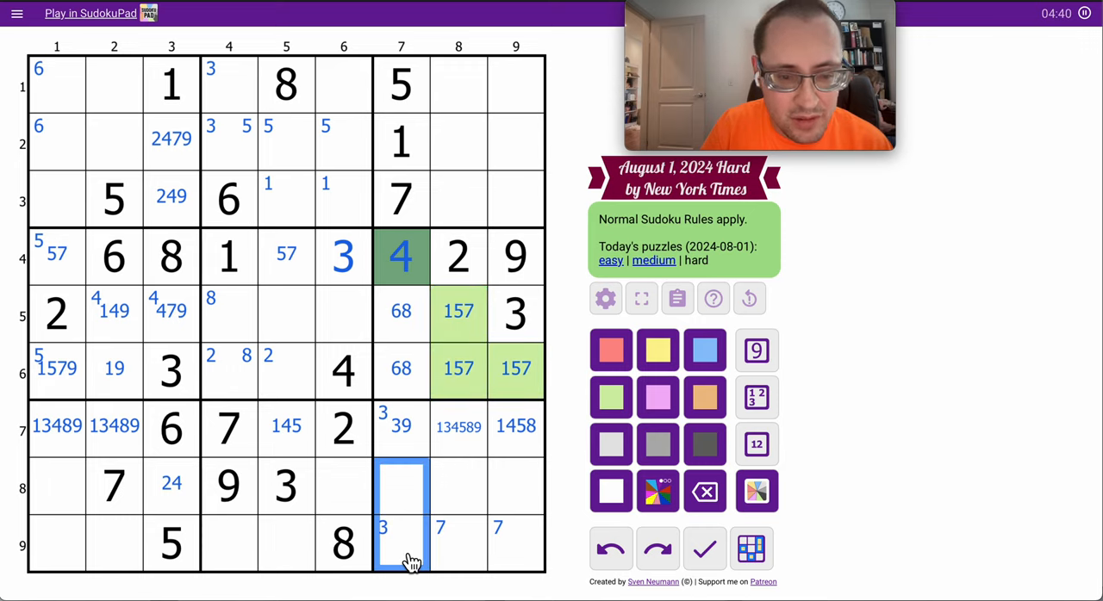
# - Place 2 in R8C7 and 4 in R8C3 and R5C2; shade R2C3, R3C3, R5C3 pink
pyautogui.click(400, 485)
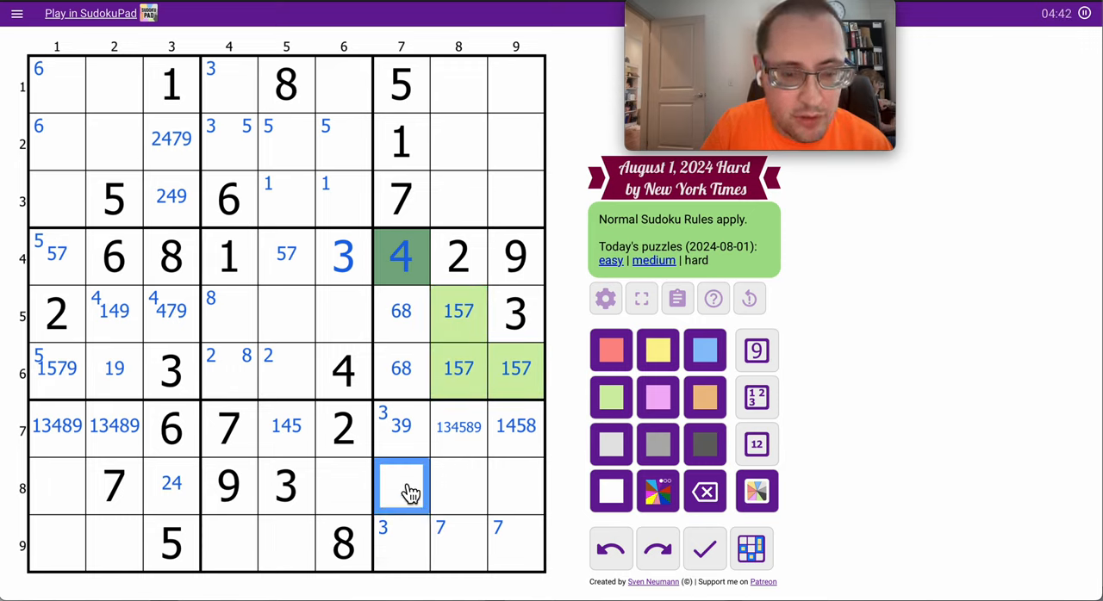
pyautogui.click(657, 444)
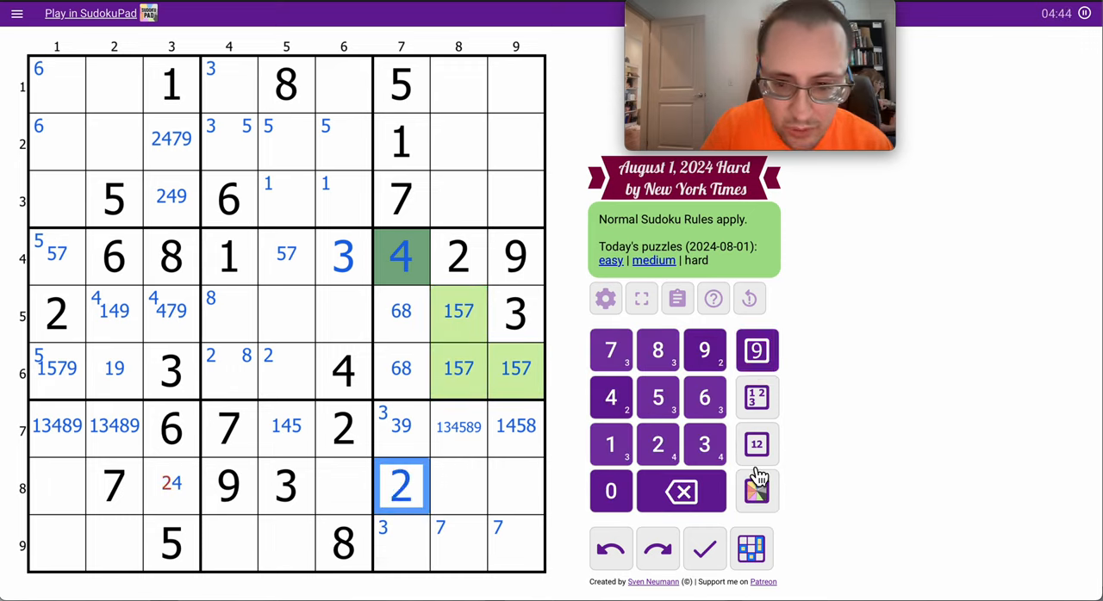
pyautogui.click(757, 491)
pyautogui.write('4')
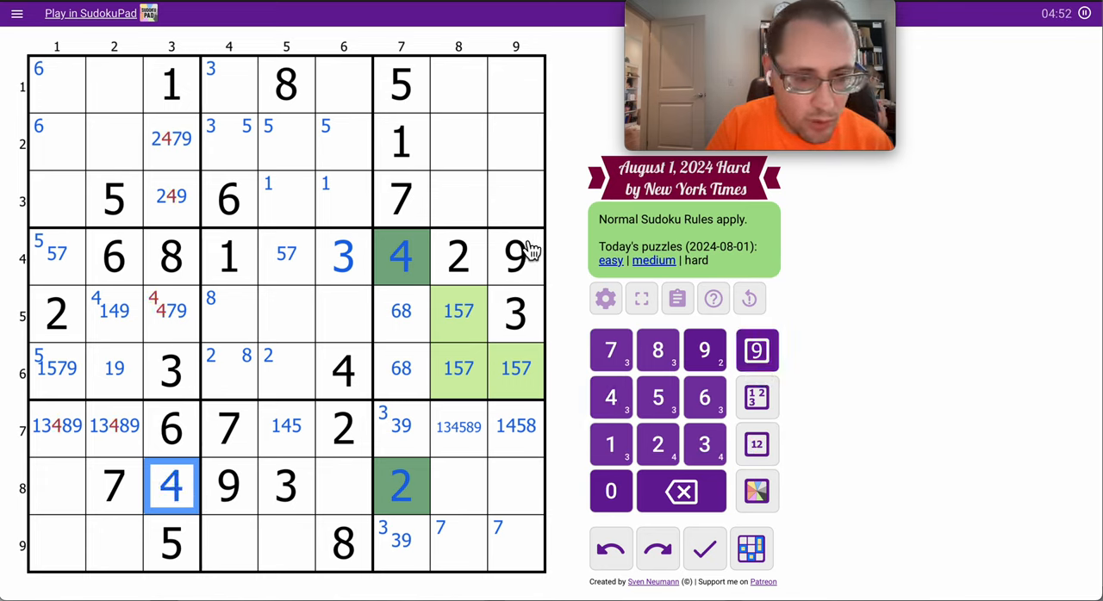
pyautogui.click(114, 313)
pyautogui.write('4')
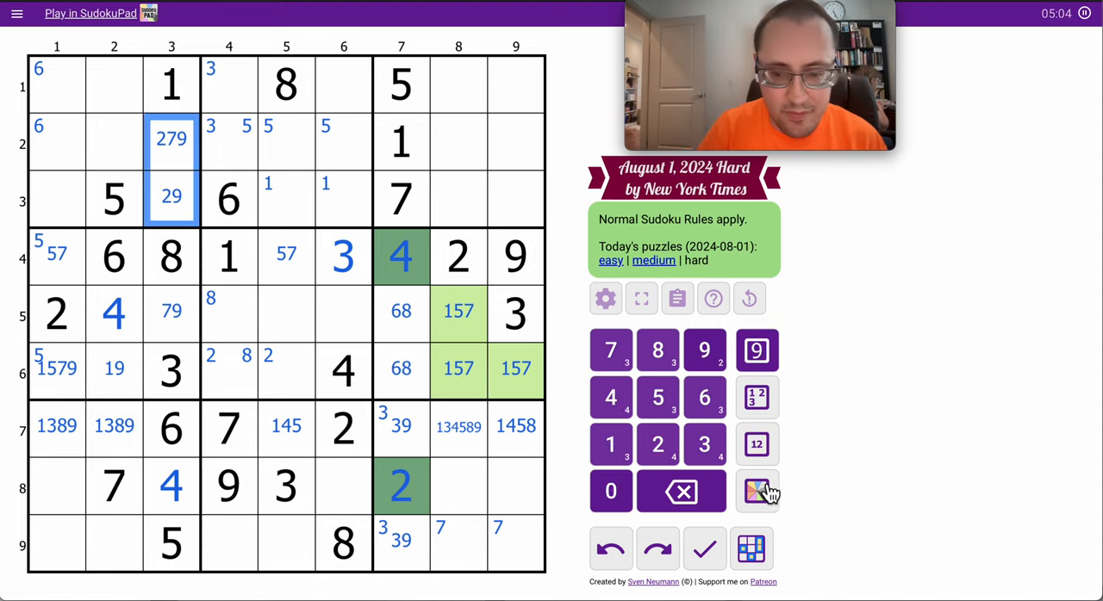
pyautogui.click(757, 491)
pyautogui.write('2')
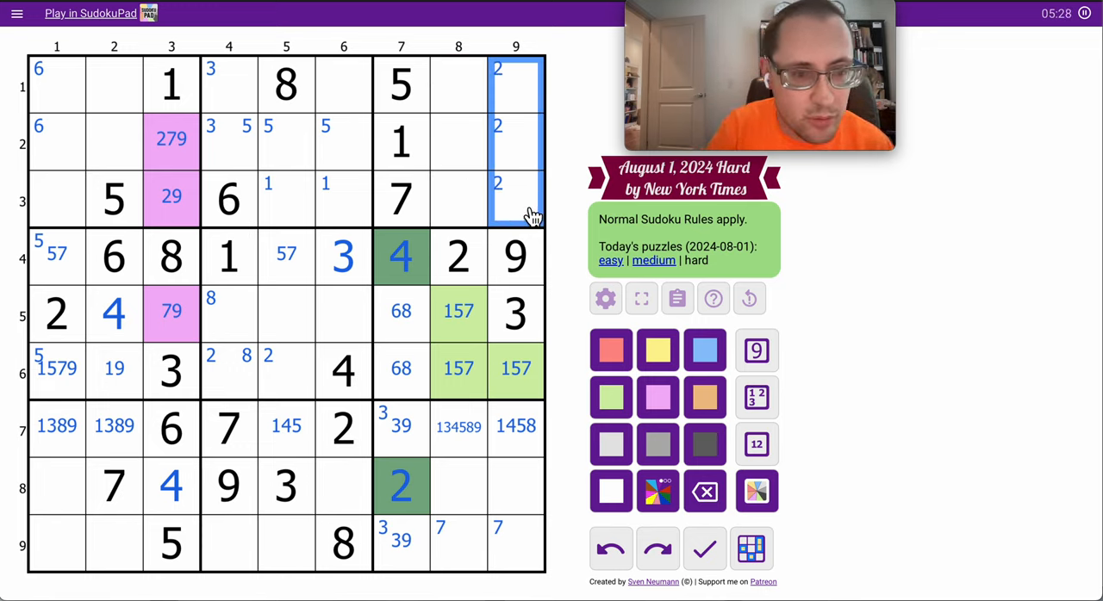
# - Centre-mark box 3: 3469, 34689, 3489 in column 8 and 246, 2468, 248 in column 9
pyautogui.click(459, 198)
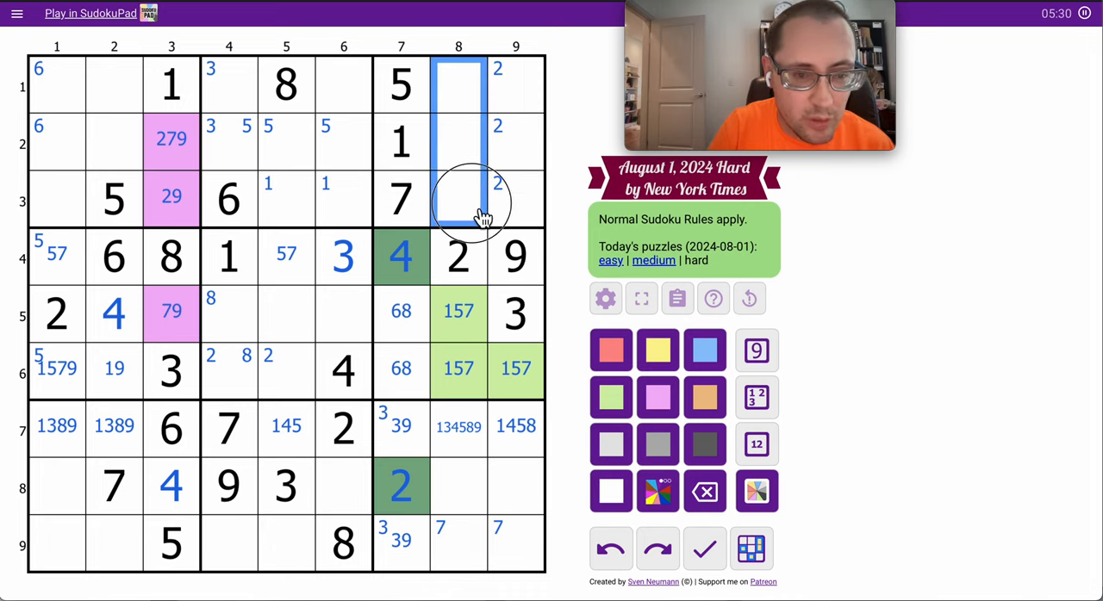
pyautogui.click(489, 198)
pyautogui.write(' 248')
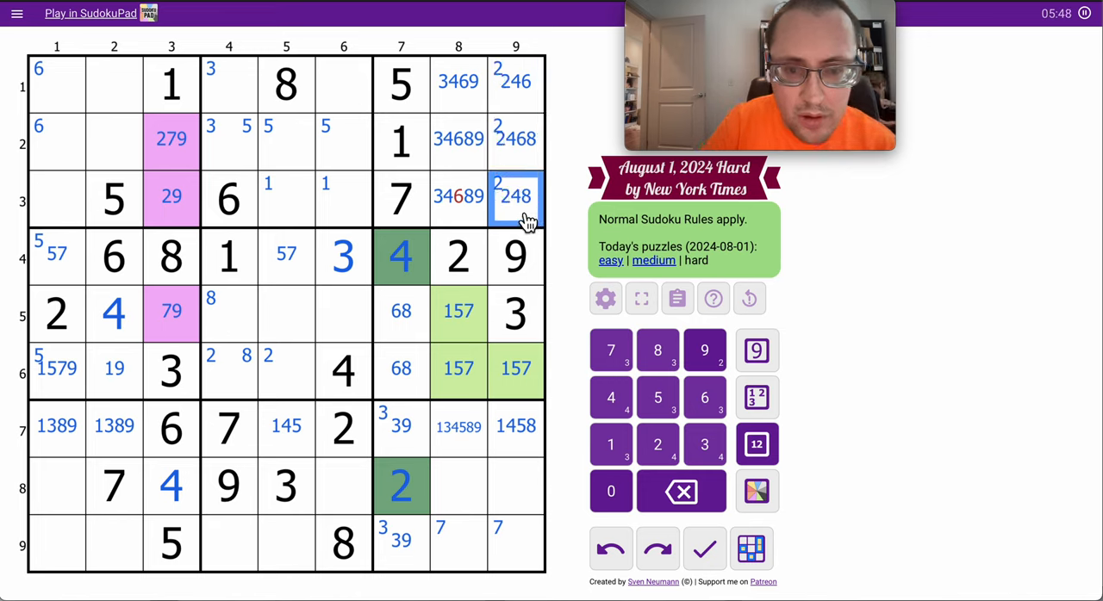
pyautogui.click(458, 197)
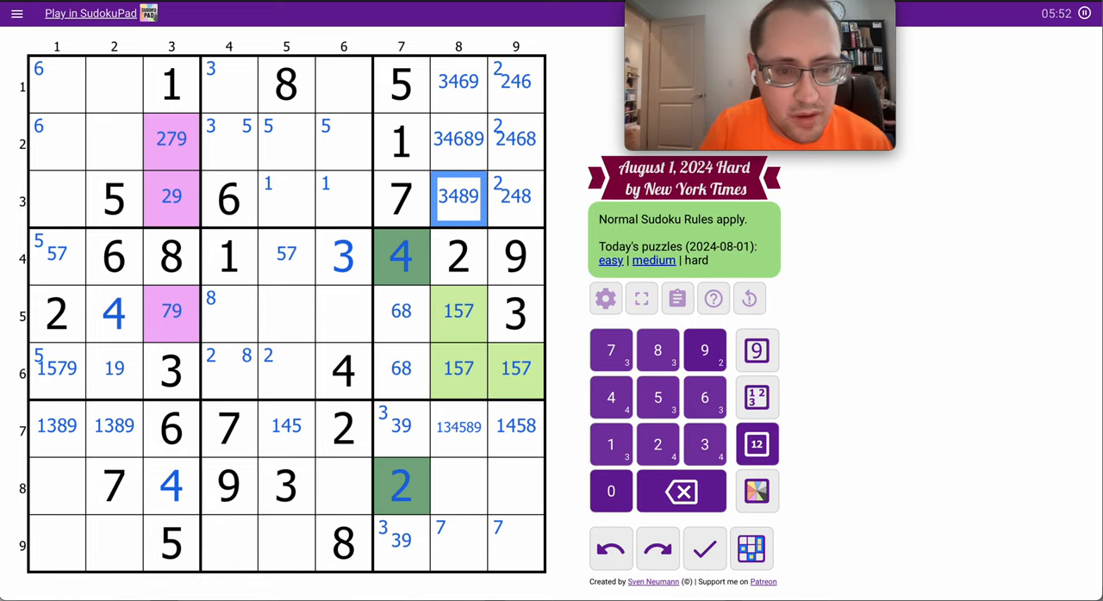
pyautogui.moveTo(417, 398)
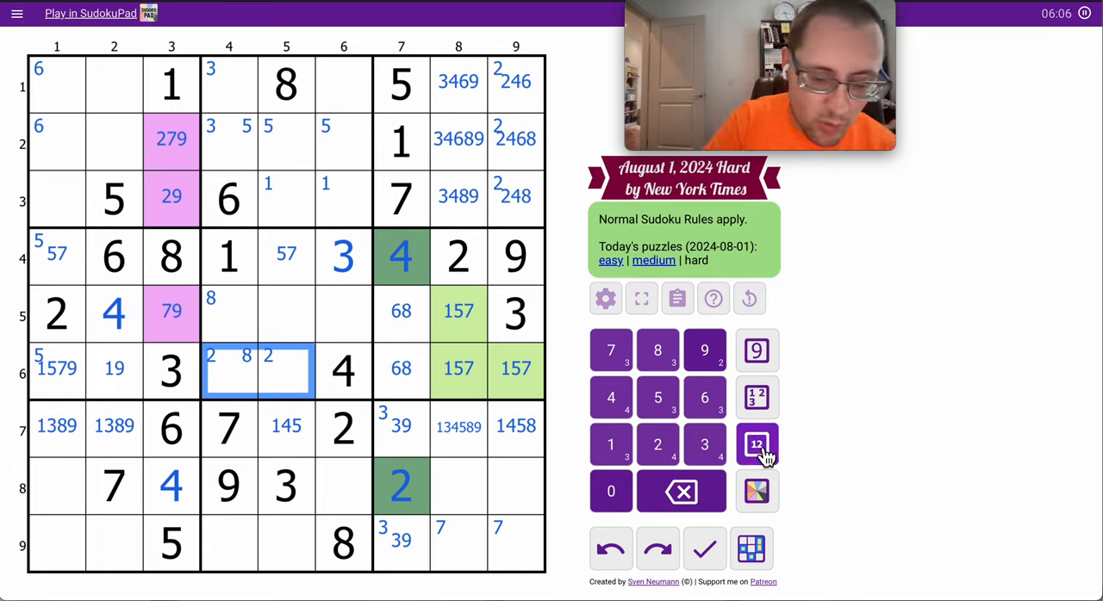
# - Pencil box 5's empty cells, then place 7 in R5C3 and R4C5, 5 in R4C1, 1 in R5C8
pyautogui.click(756, 444)
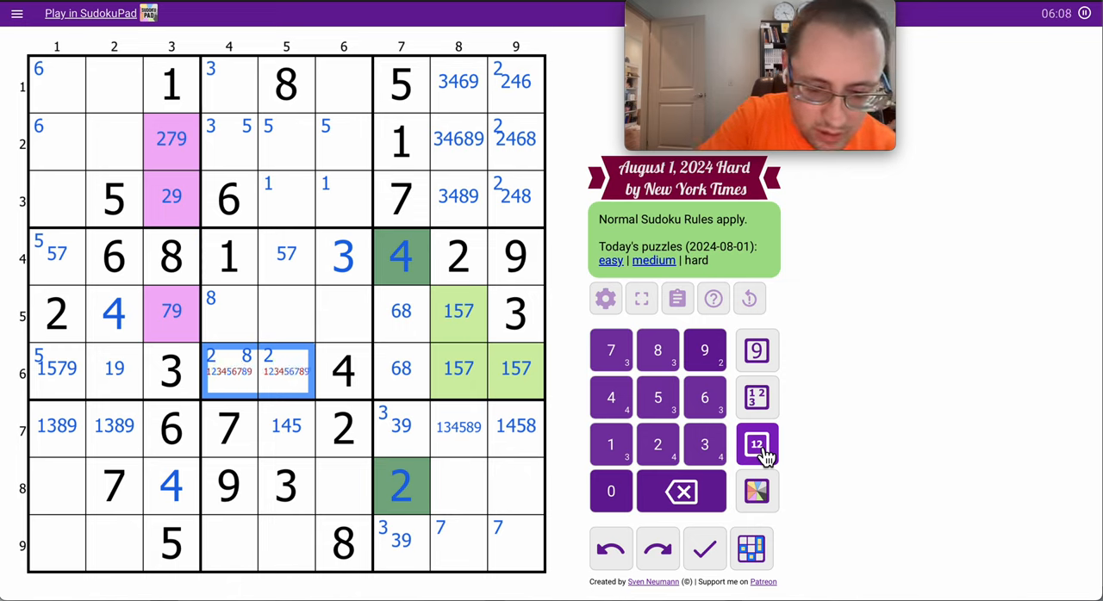
pyautogui.click(758, 444)
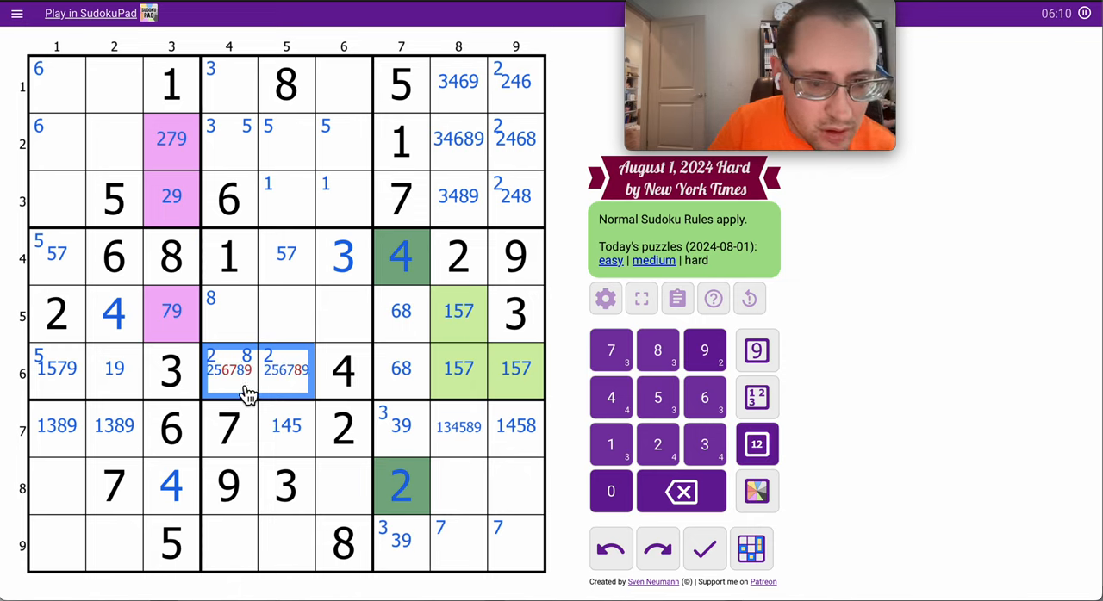
pyautogui.click(229, 370)
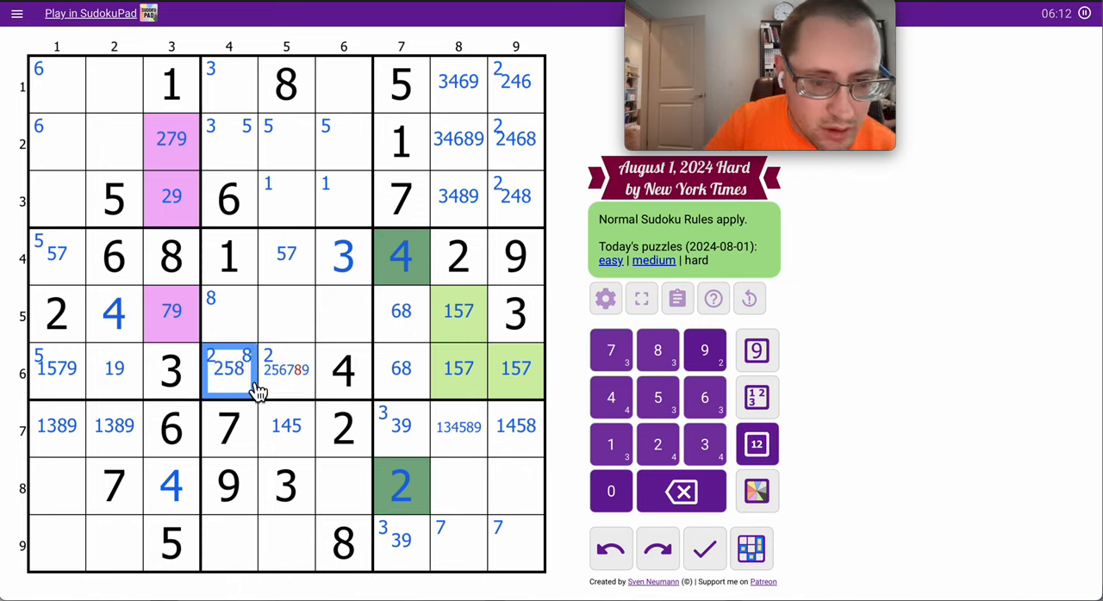
pyautogui.click(285, 368)
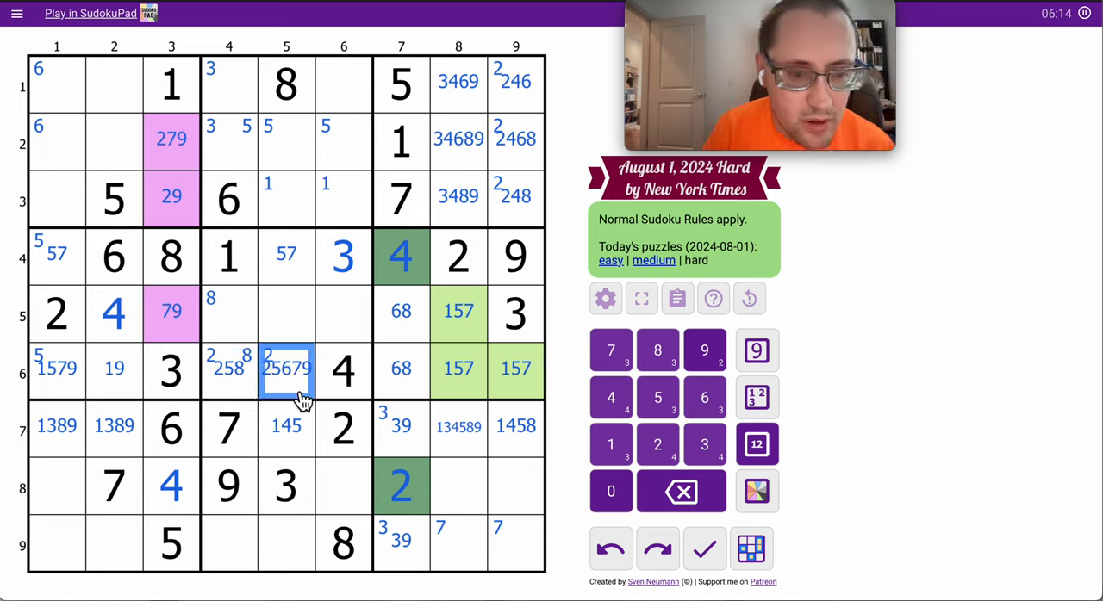
pyautogui.click(286, 314)
pyautogui.write('5679')
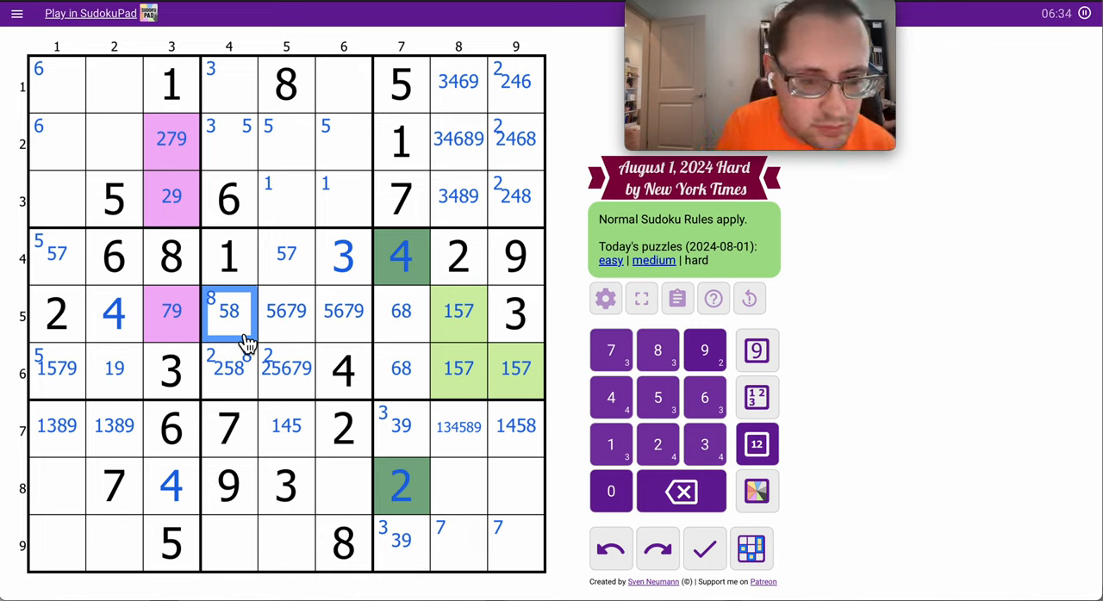
pyautogui.click(171, 312)
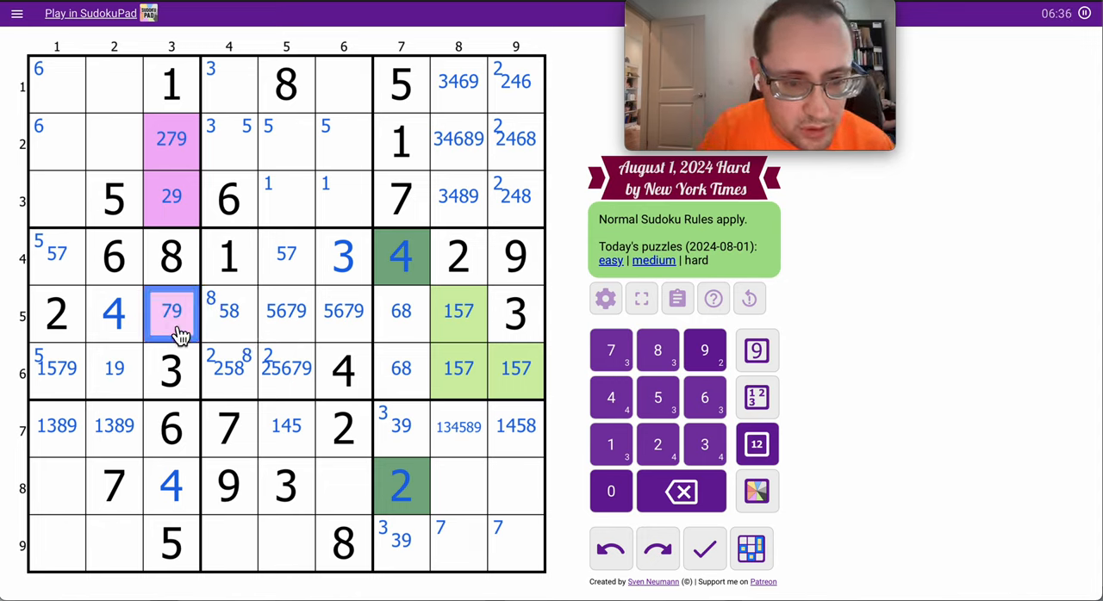
pyautogui.click(401, 312)
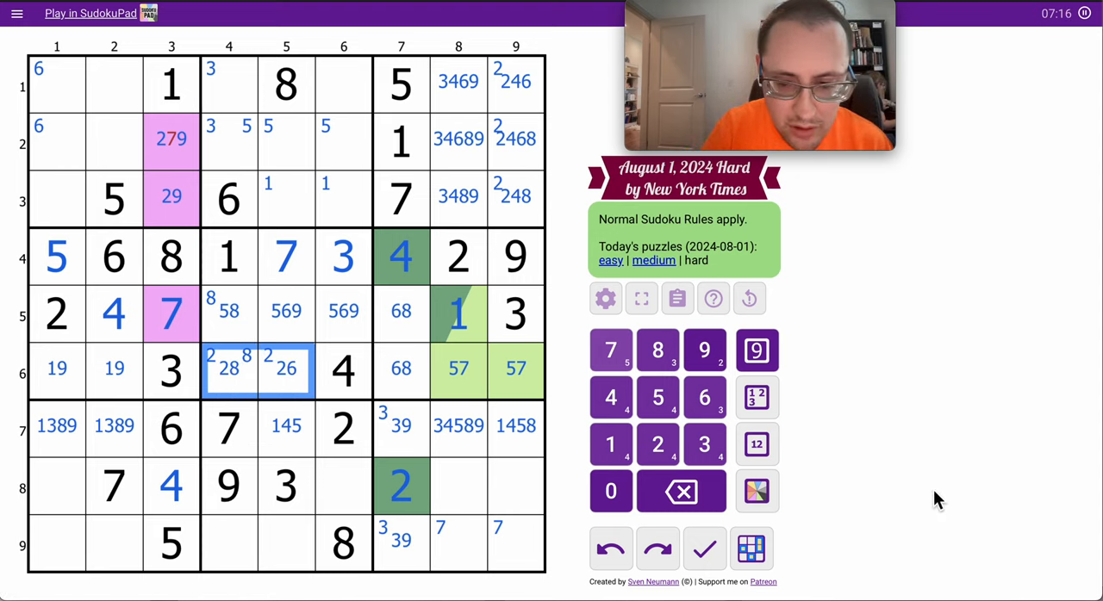
# - Shade R6C4, R6C5, R6C7 orange; place 3 in R1C2, 8 in R2C2, 4 in R3C1, 3 in R2C4
pyautogui.click(756, 491)
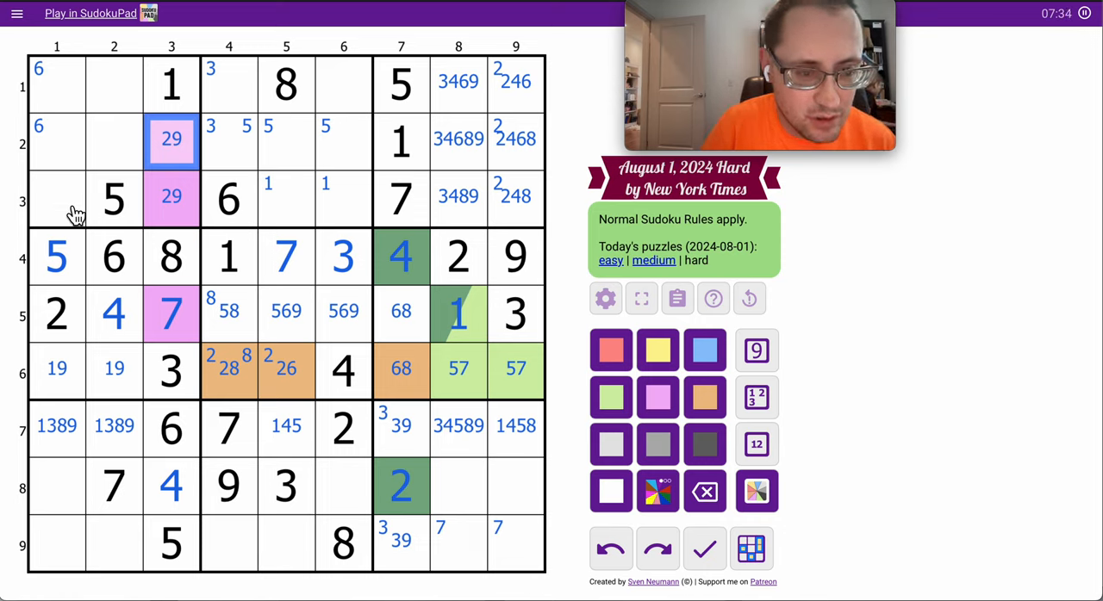
pyautogui.moveTo(115, 141)
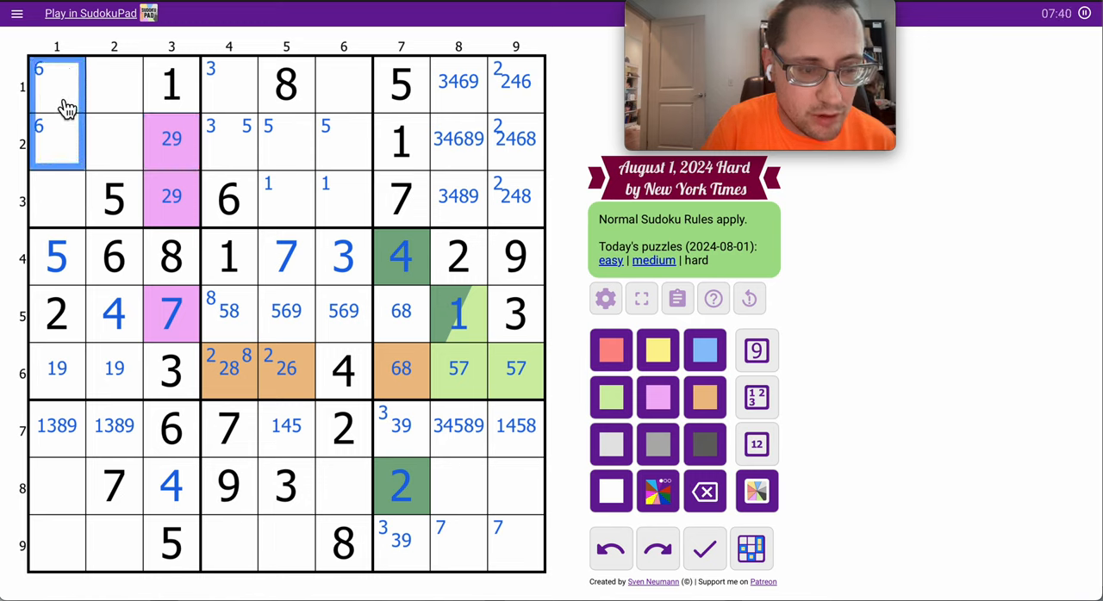
pyautogui.click(115, 485)
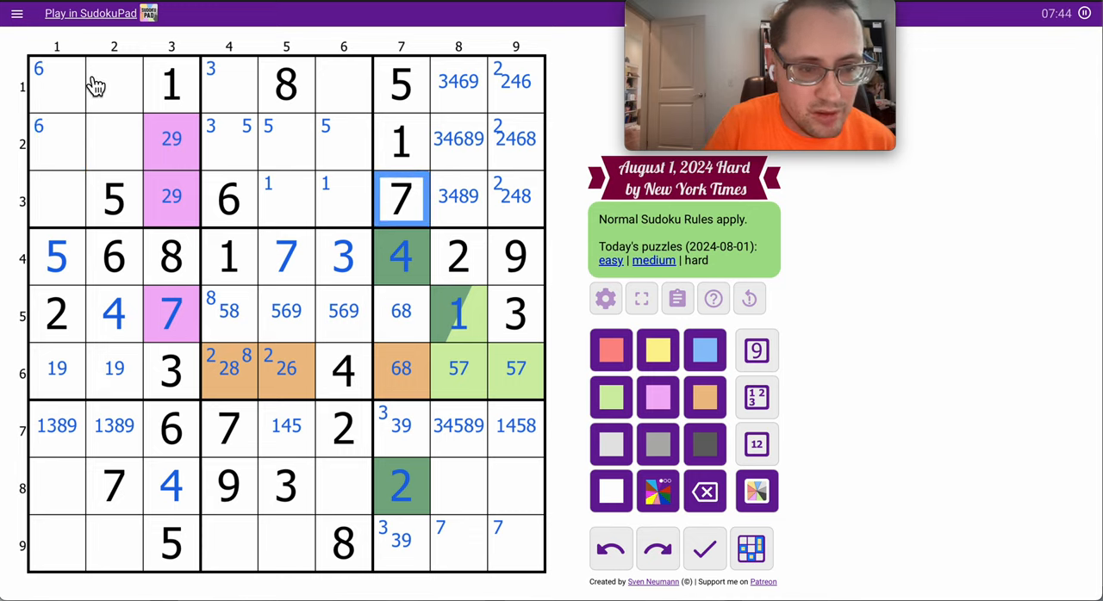
pyautogui.click(171, 312)
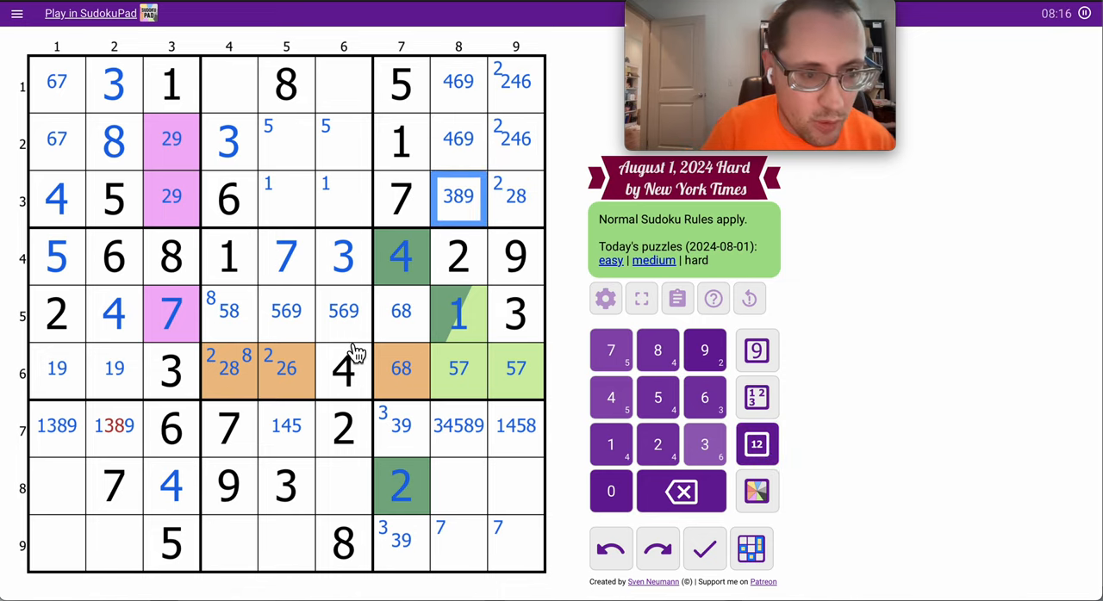
# - Place 2 in R9C2 and 4 in R9C4, trimming R7C2 to 19 and pencilling row 8–9 candidates
pyautogui.click(115, 427)
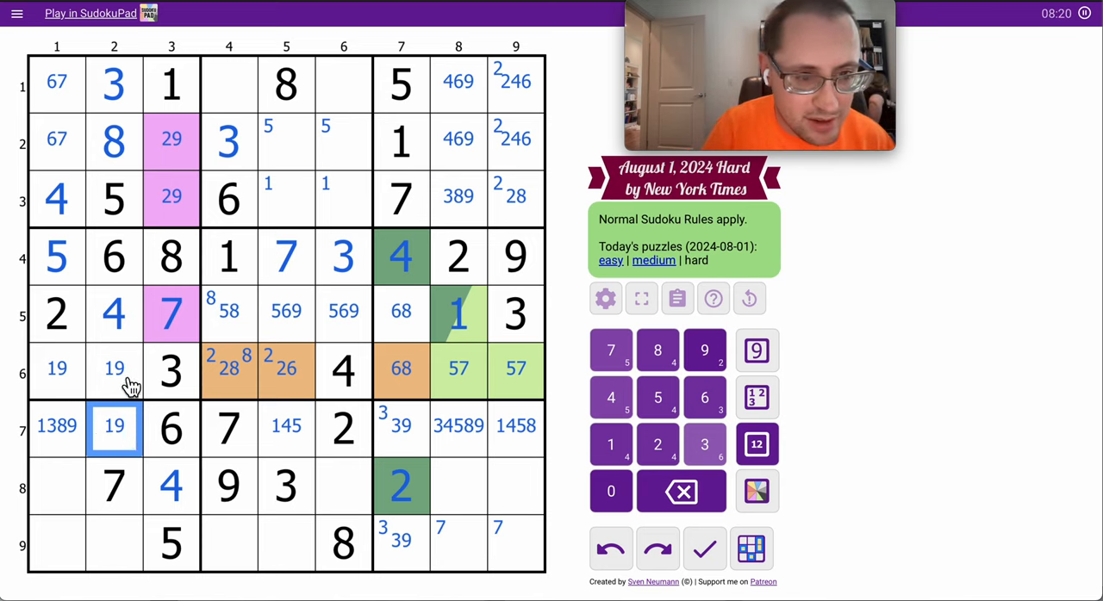
pyautogui.click(116, 543)
pyautogui.write('1568')
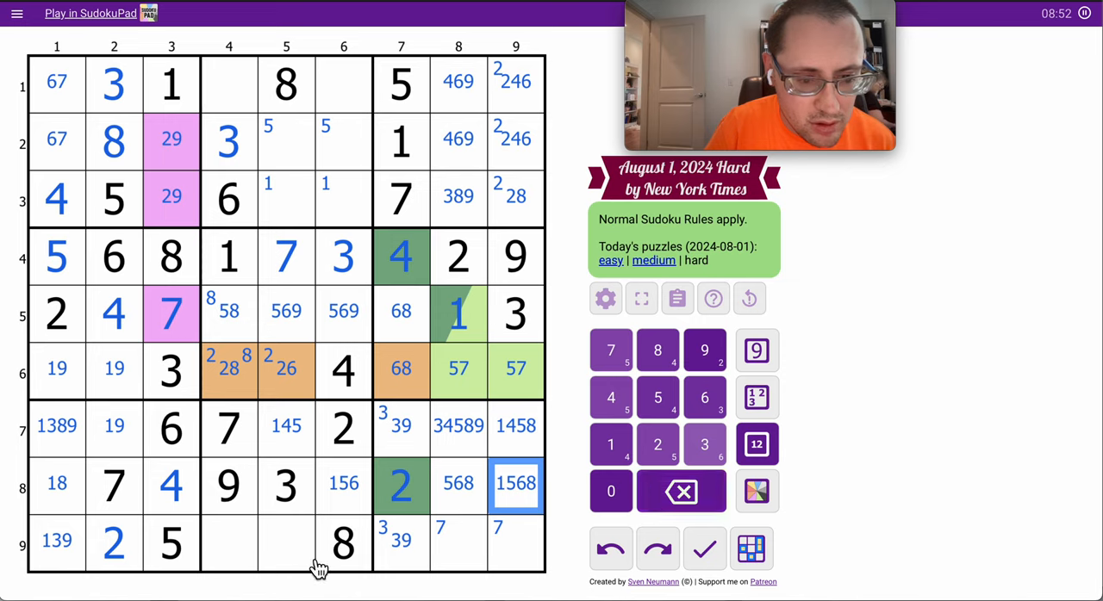
pyautogui.click(284, 542)
pyautogui.write('16')
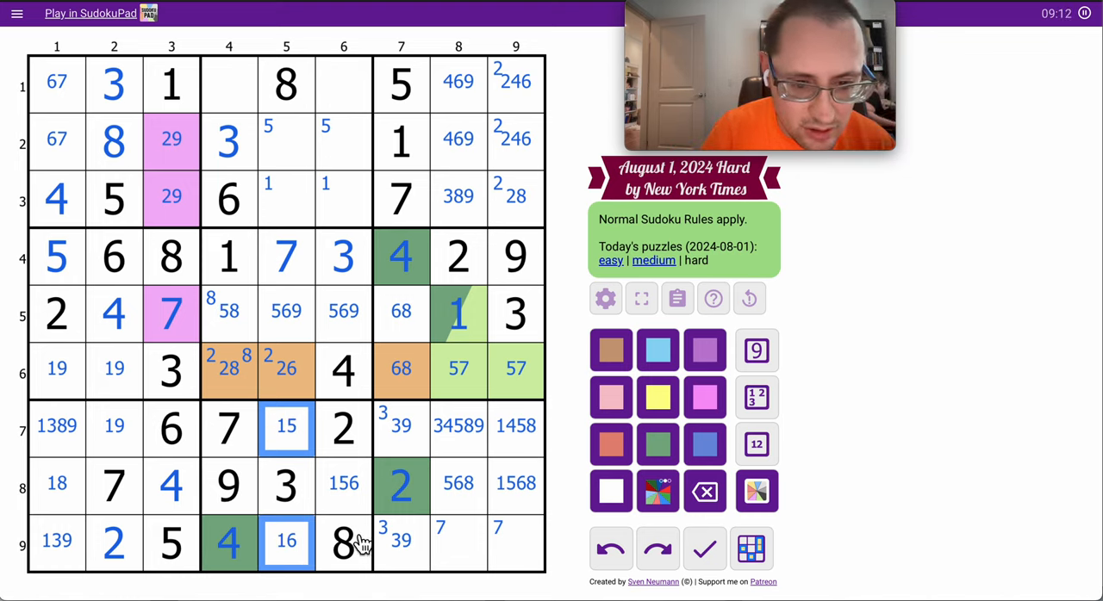
# - Shade the bottom-middle 1/5/6 cells red, then enter 8 in R3C9 and 3 in R3C8
pyautogui.click(343, 485)
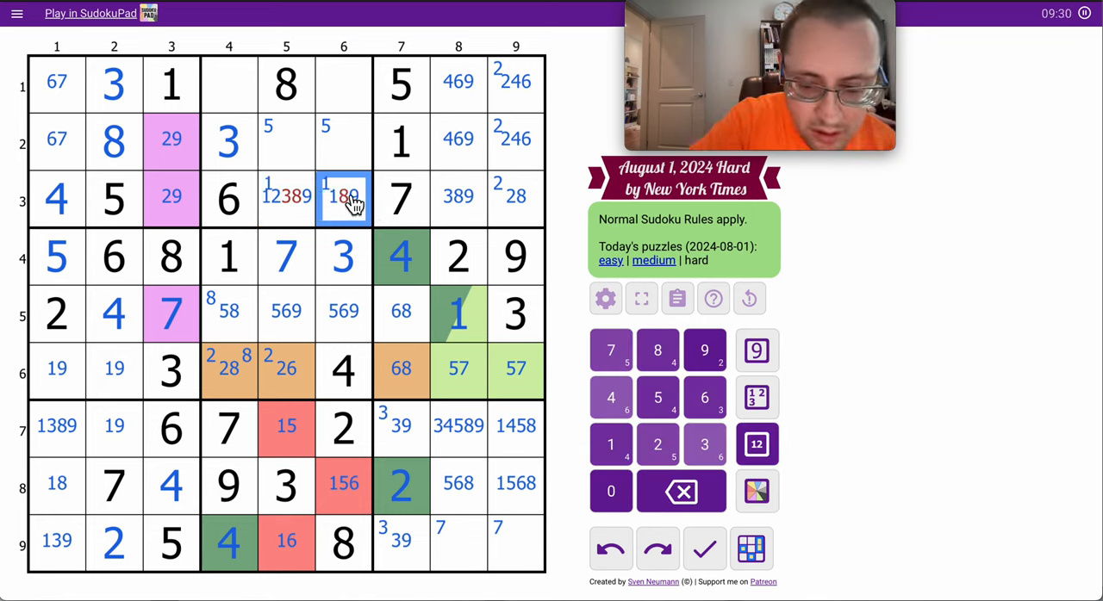
pyautogui.click(286, 198)
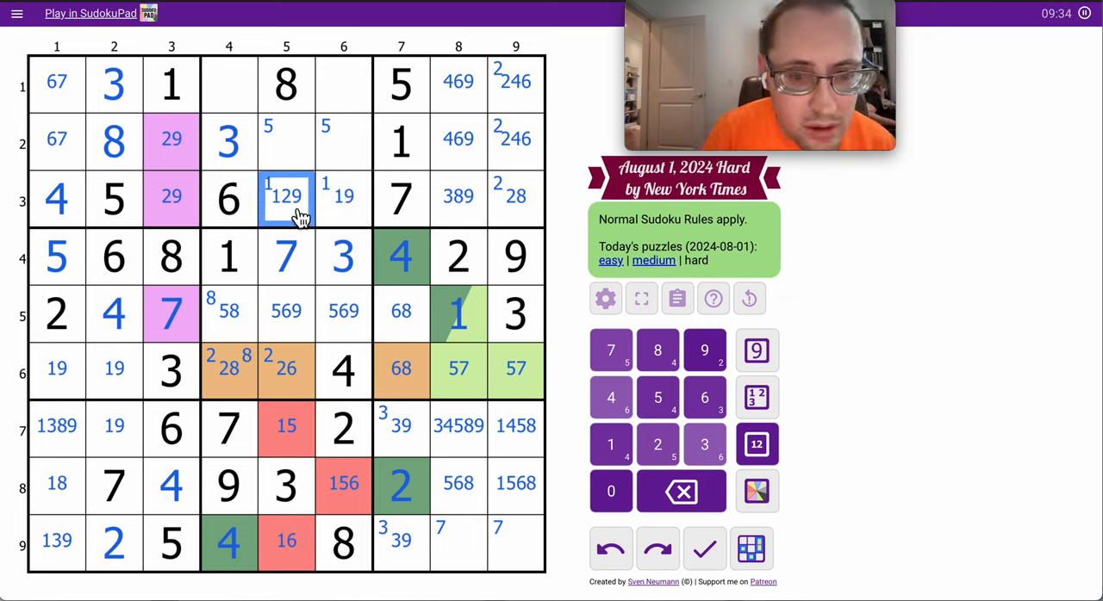
pyautogui.click(170, 198)
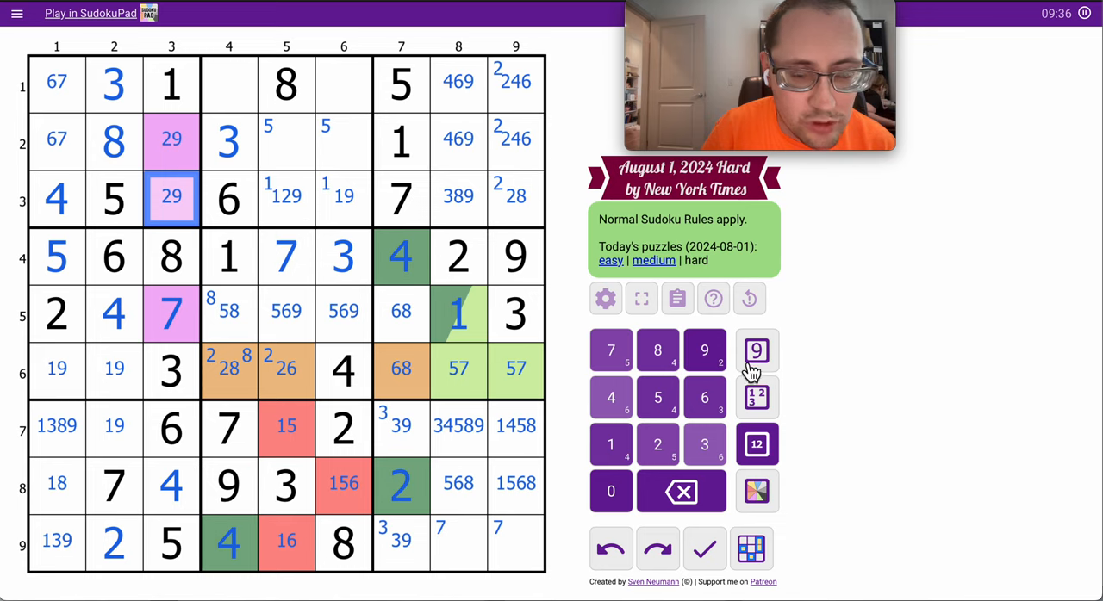
pyautogui.click(514, 198)
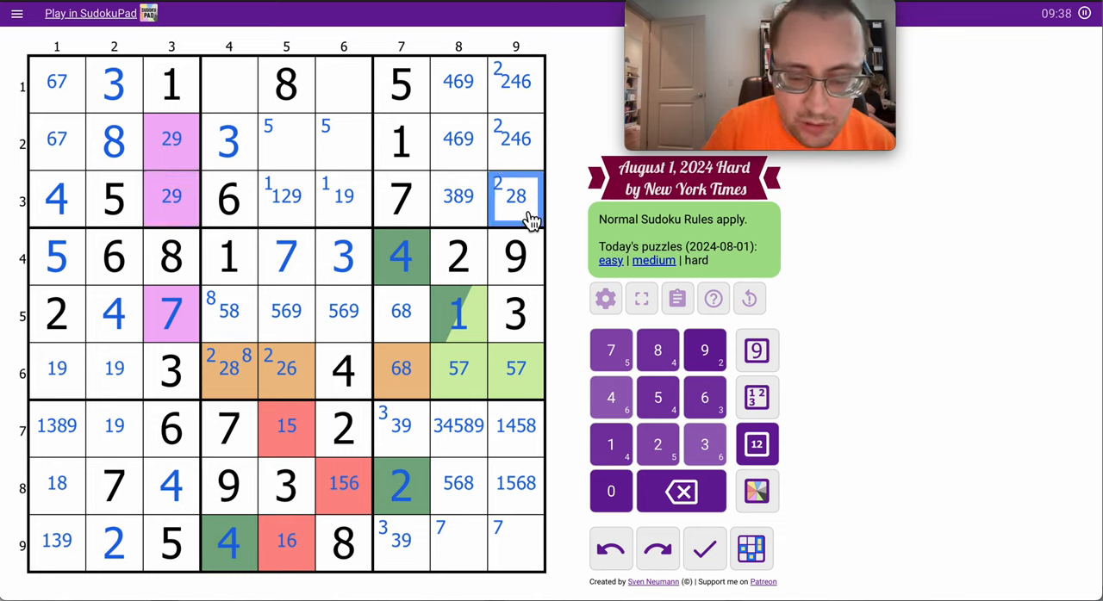
pyautogui.click(657, 350)
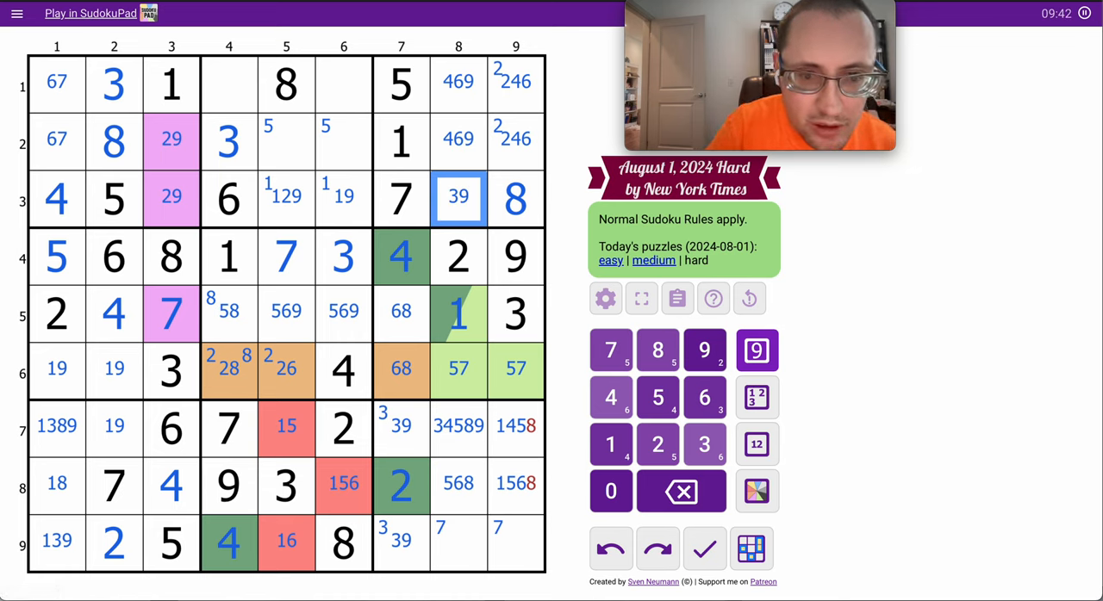
pyautogui.click(513, 485)
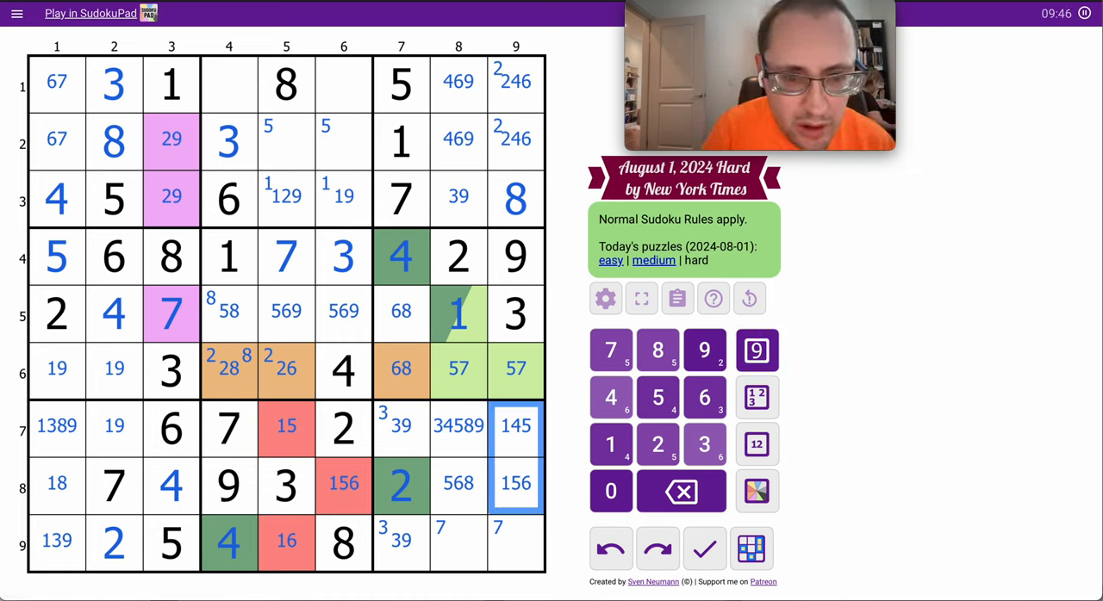
pyautogui.click(458, 198)
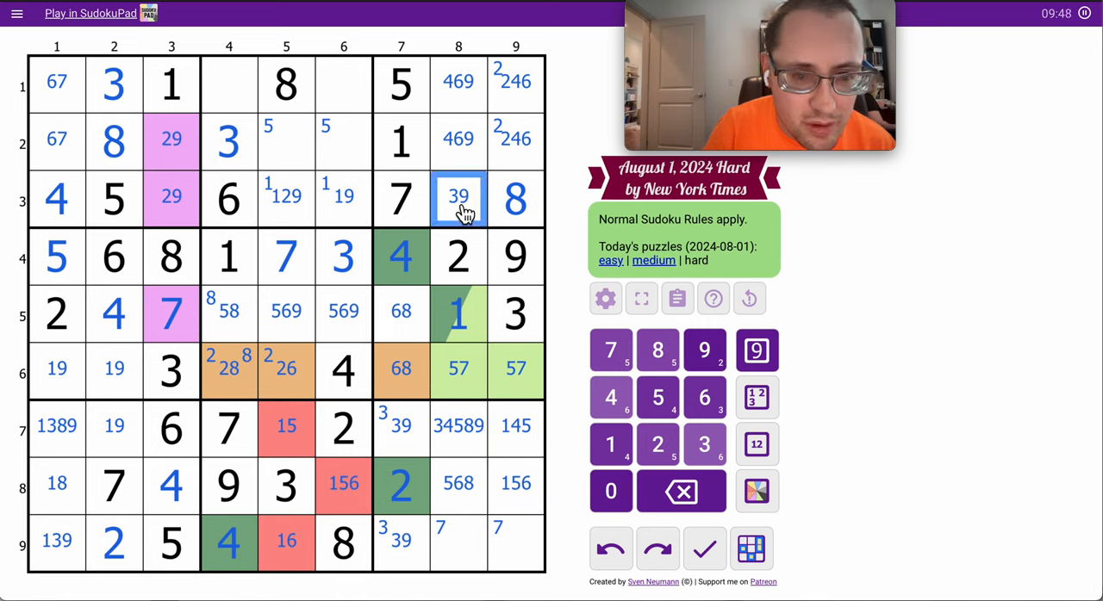
pyautogui.click(702, 444)
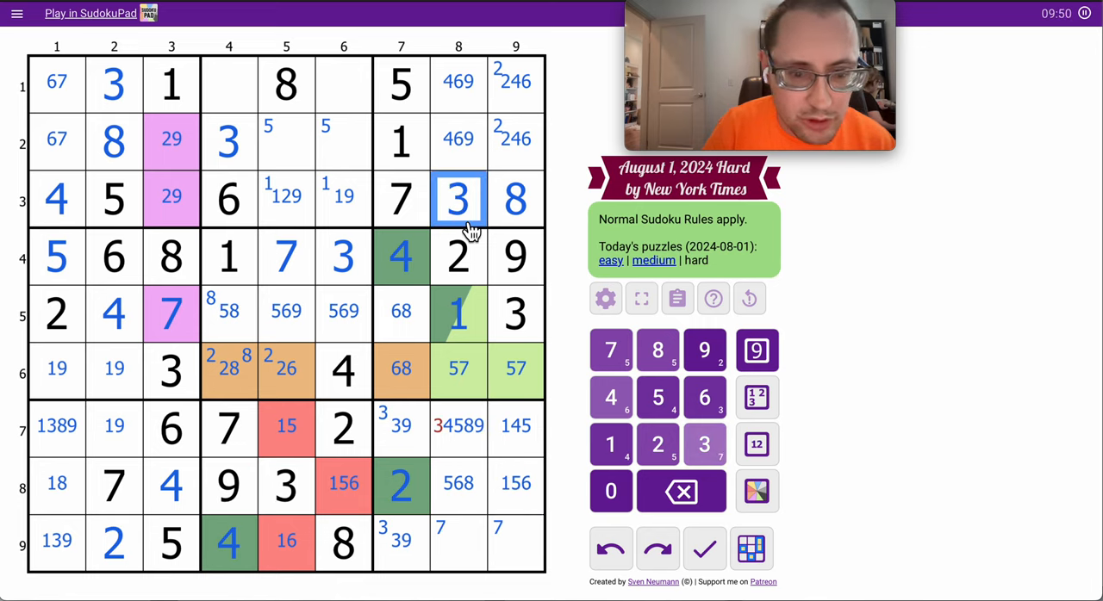
# - Prune R7C8 to 458 and pencil 67 into R9C8 and 16 into R9C9
pyautogui.click(458, 428)
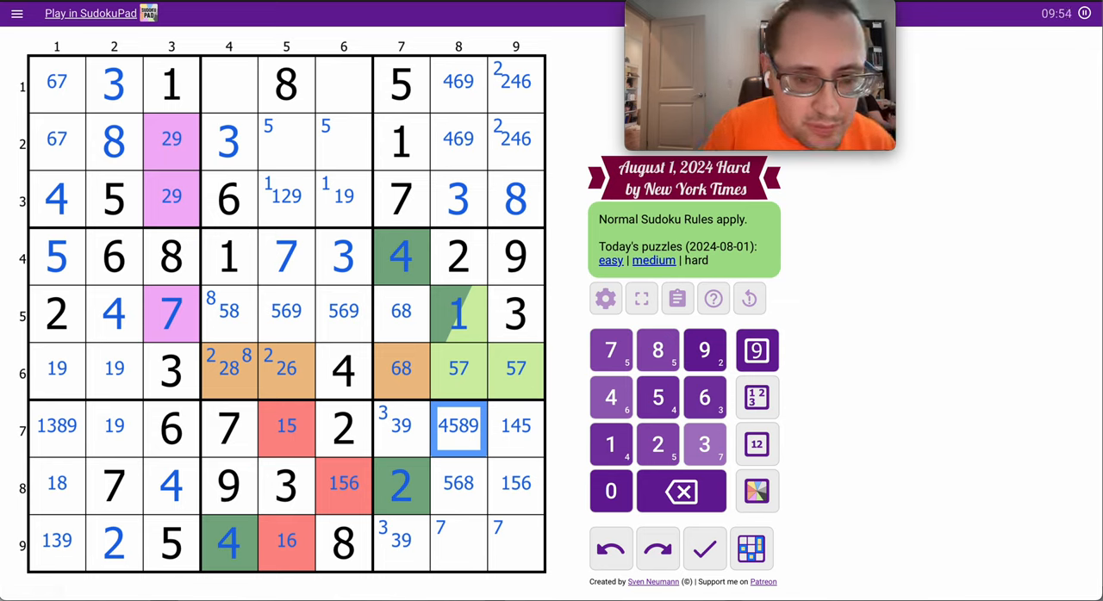
pyautogui.moveTo(468, 556)
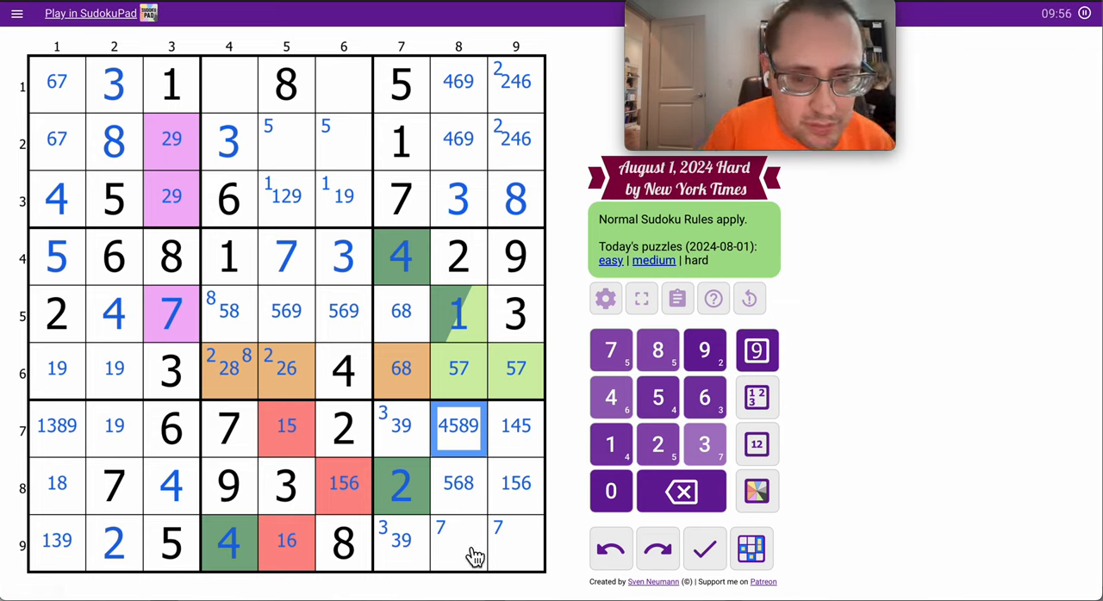
pyautogui.click(458, 546)
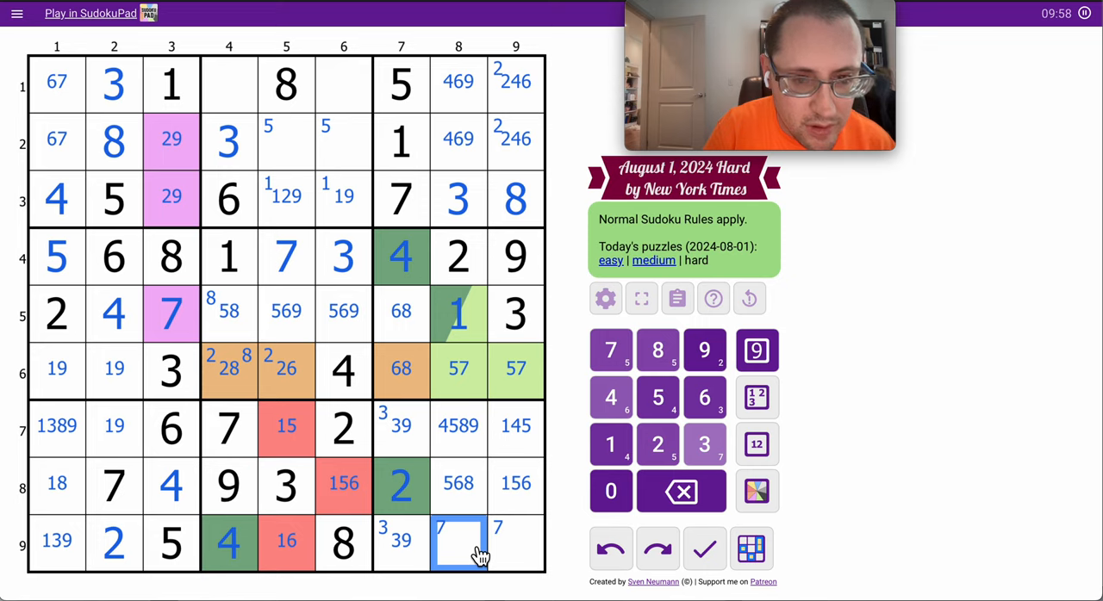
pyautogui.click(756, 445)
pyautogui.write(' 67')
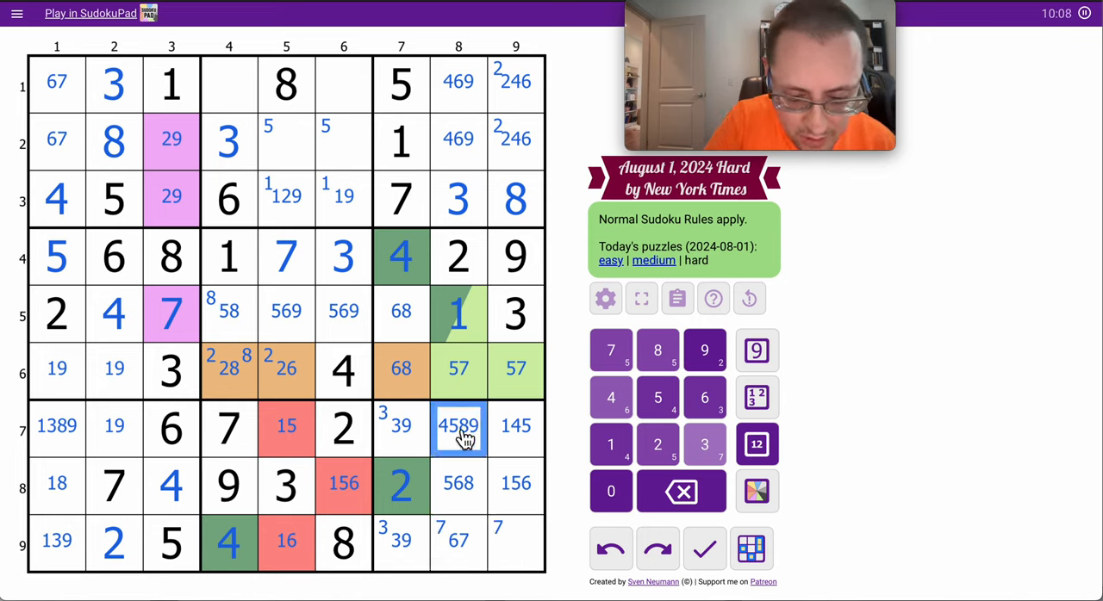
pyautogui.click(704, 349)
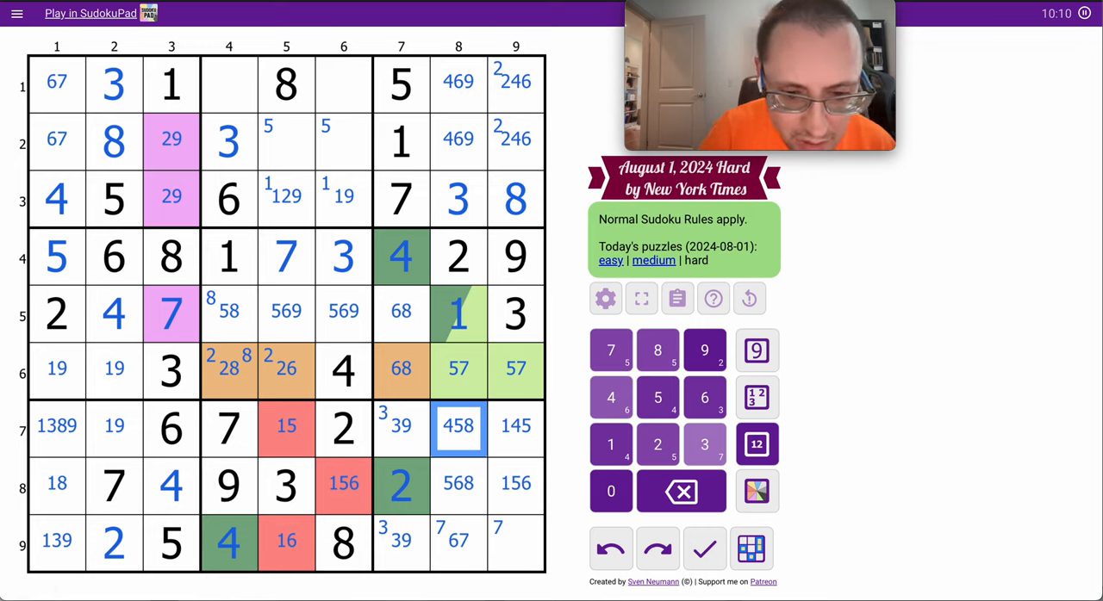
pyautogui.click(515, 541)
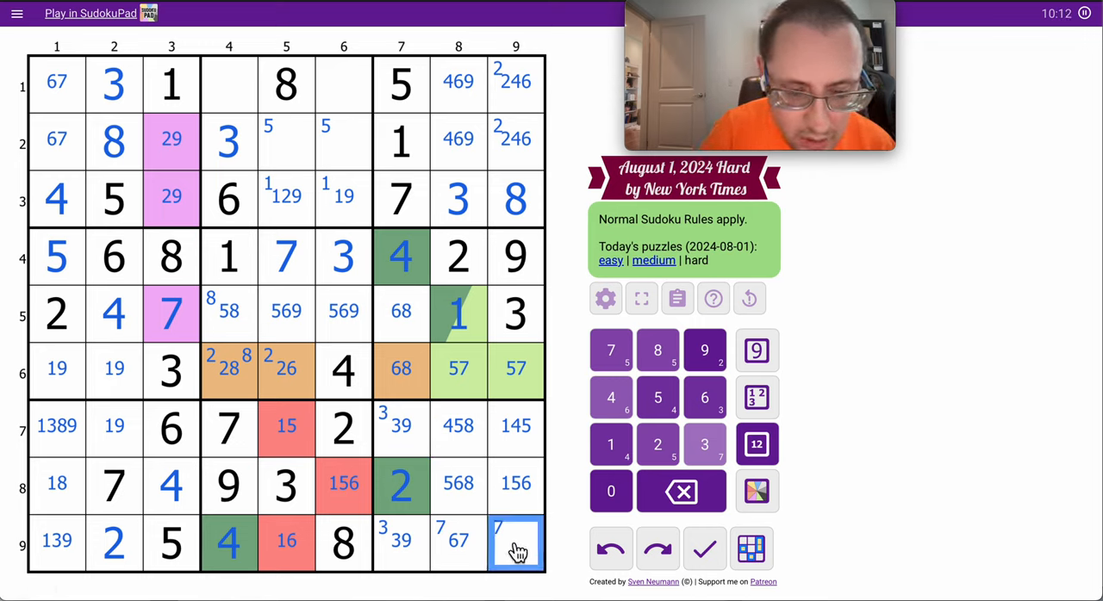
pyautogui.click(757, 444)
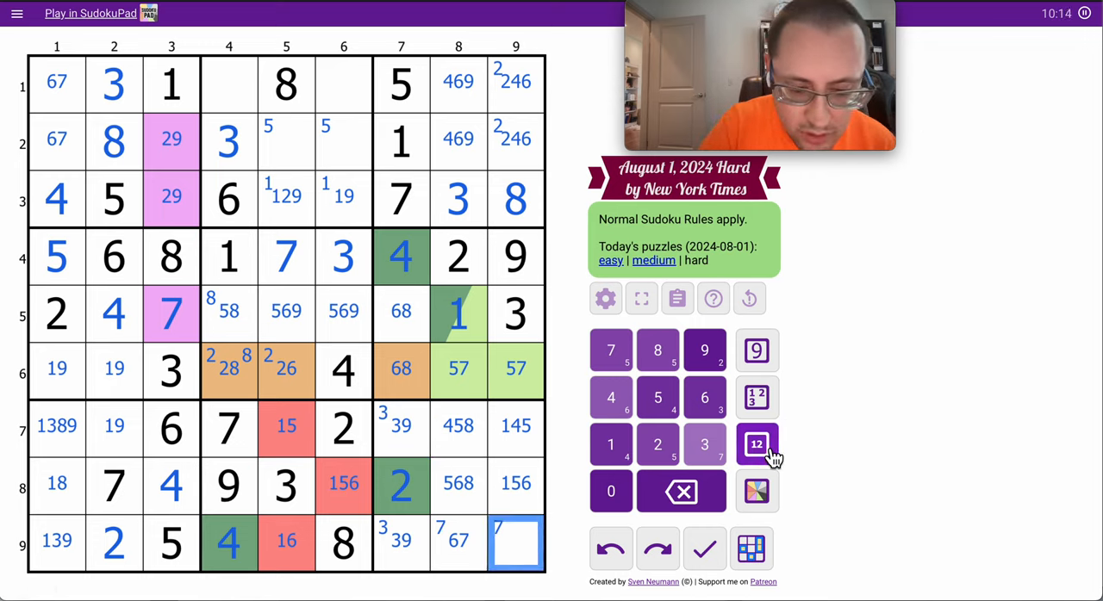
pyautogui.click(610, 444)
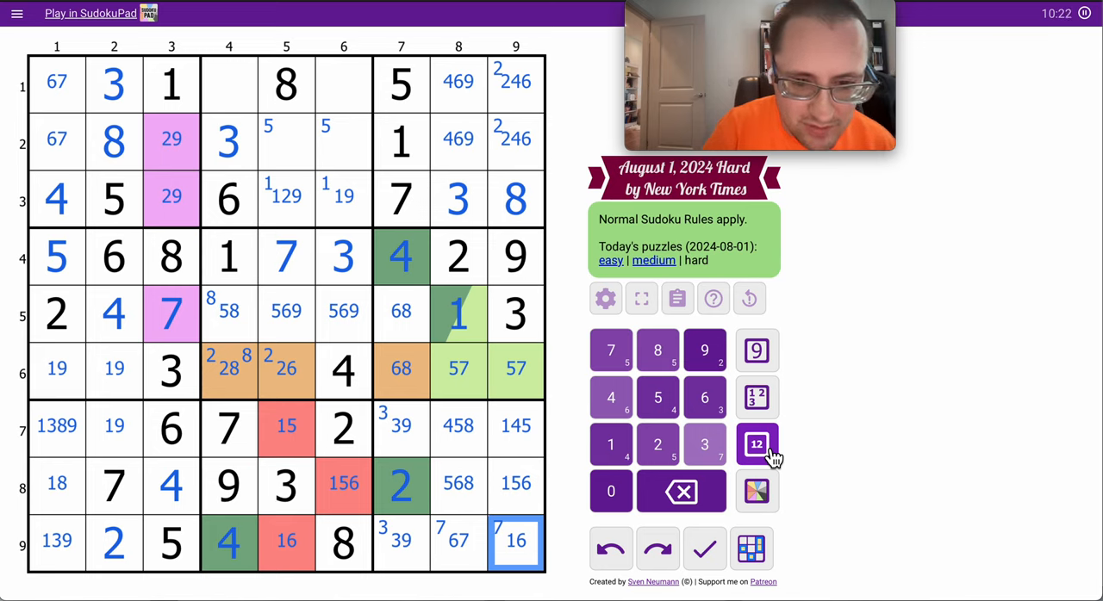
pyautogui.click(400, 542)
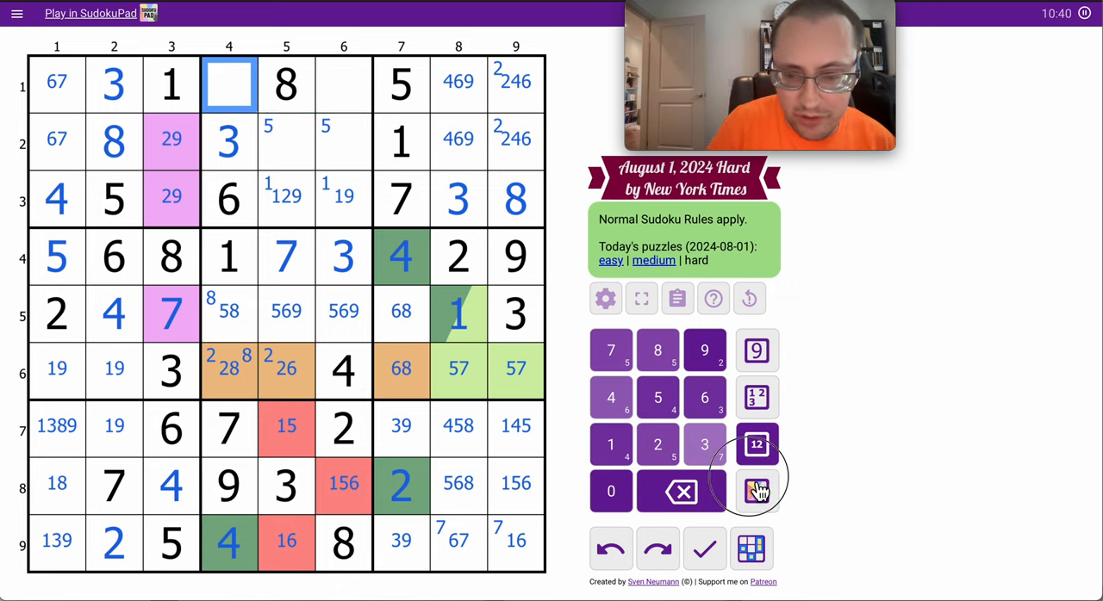
# - Enter R1C4=2, R2C3=9, R3C3=2, R1C8=9, R2C9=2, R5C4=5, R6C4=8, R6C5=2, R5C7=8, R6C7=6
pyautogui.click(754, 491)
pyautogui.write('2')
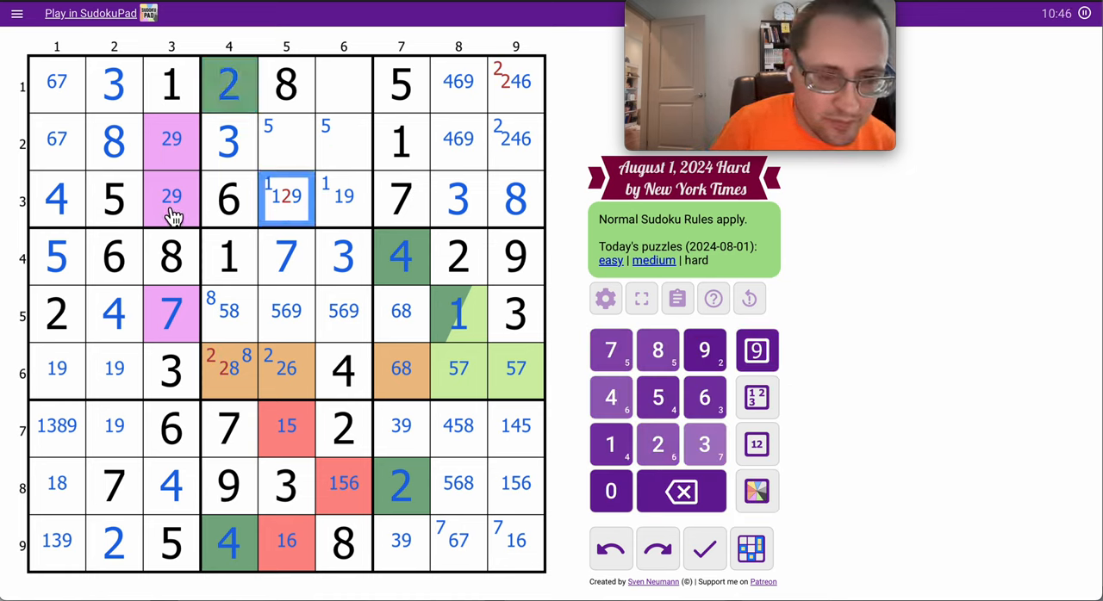
pyautogui.click(171, 198)
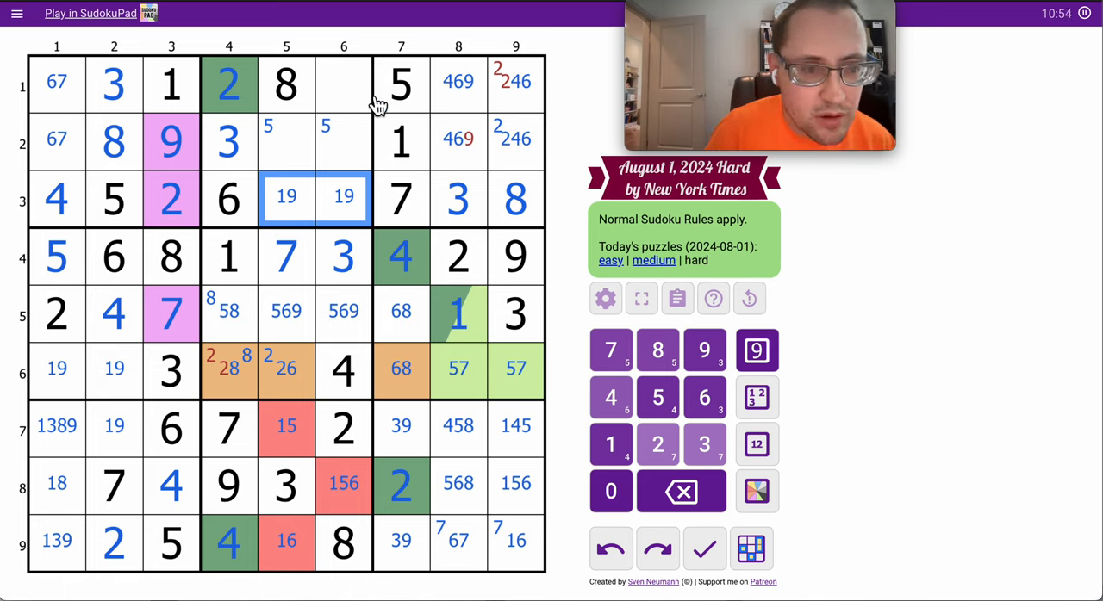
pyautogui.click(515, 138)
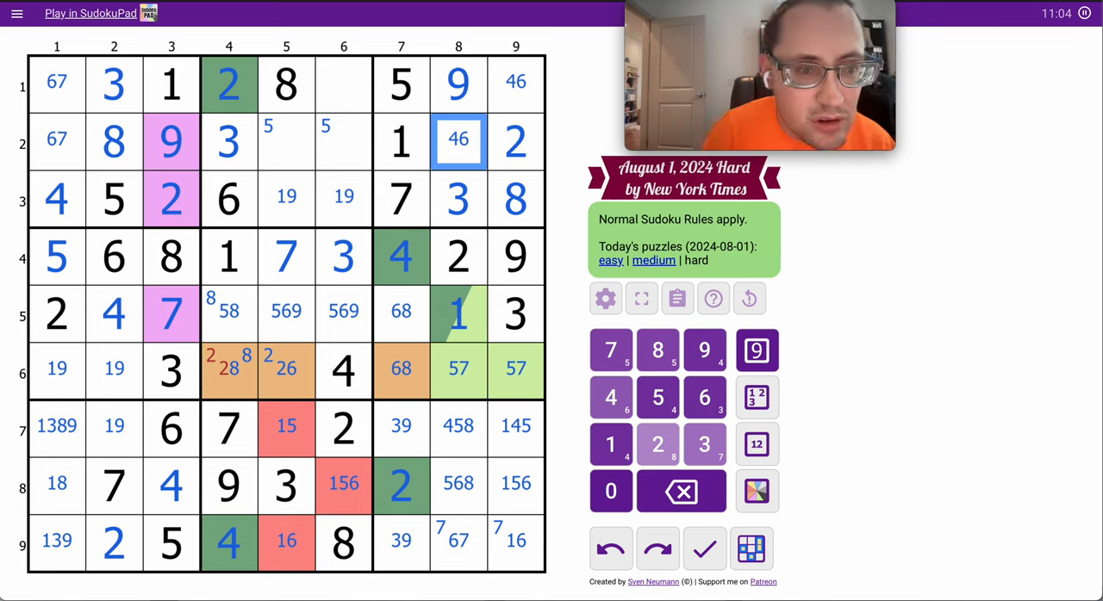
pyautogui.click(228, 371)
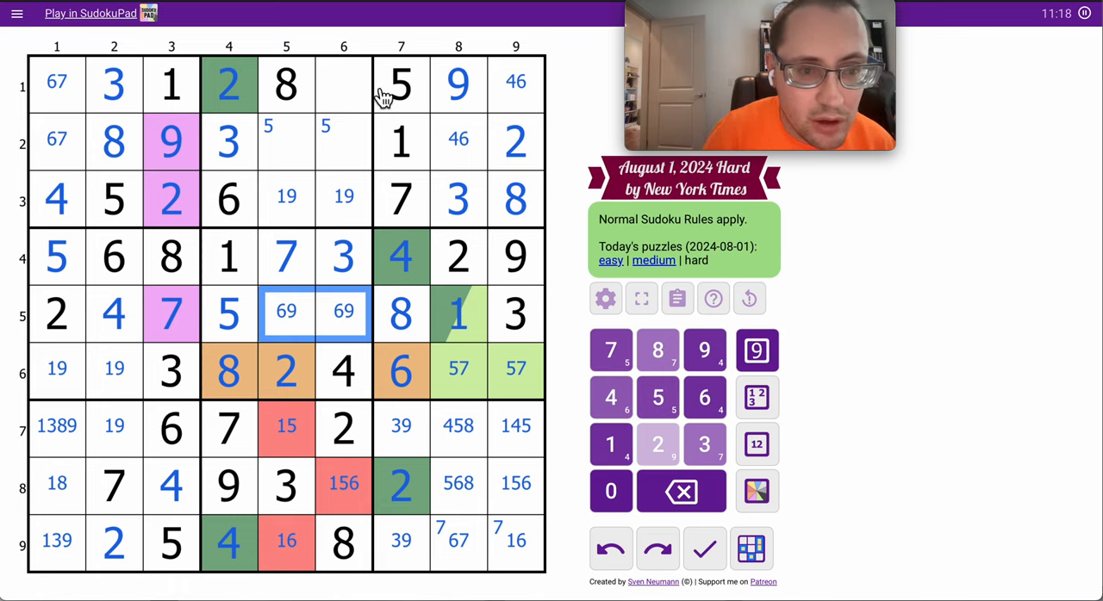
pyautogui.click(343, 82)
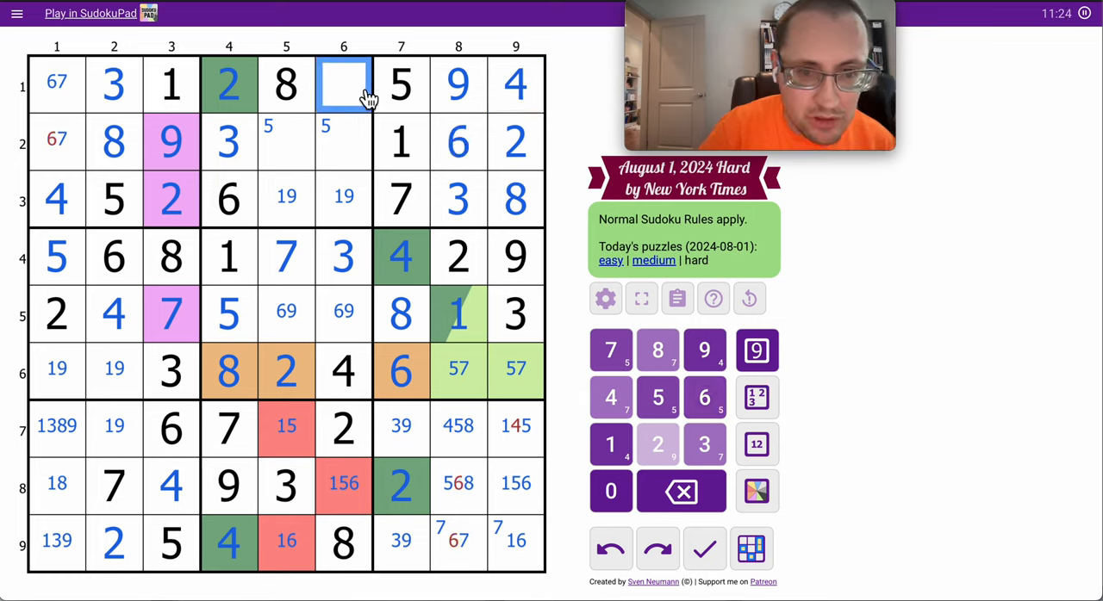
# - Fill the last open cells through R9C1 and dismiss the 12:25 congratulations message
pyautogui.click(756, 443)
pyautogui.write('67')
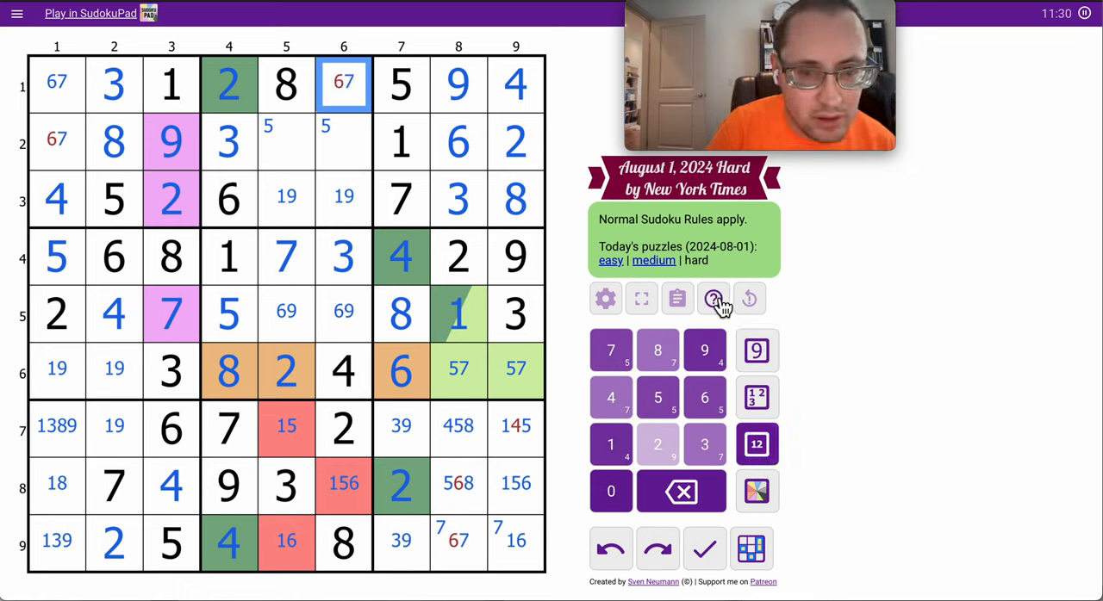
pyautogui.click(609, 349)
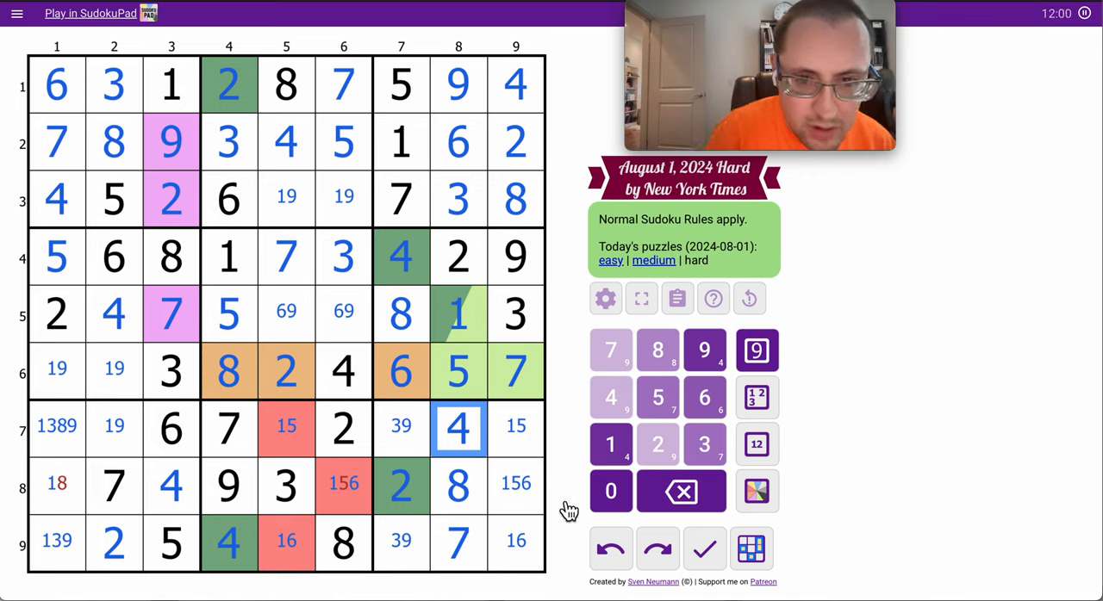
pyautogui.click(54, 487)
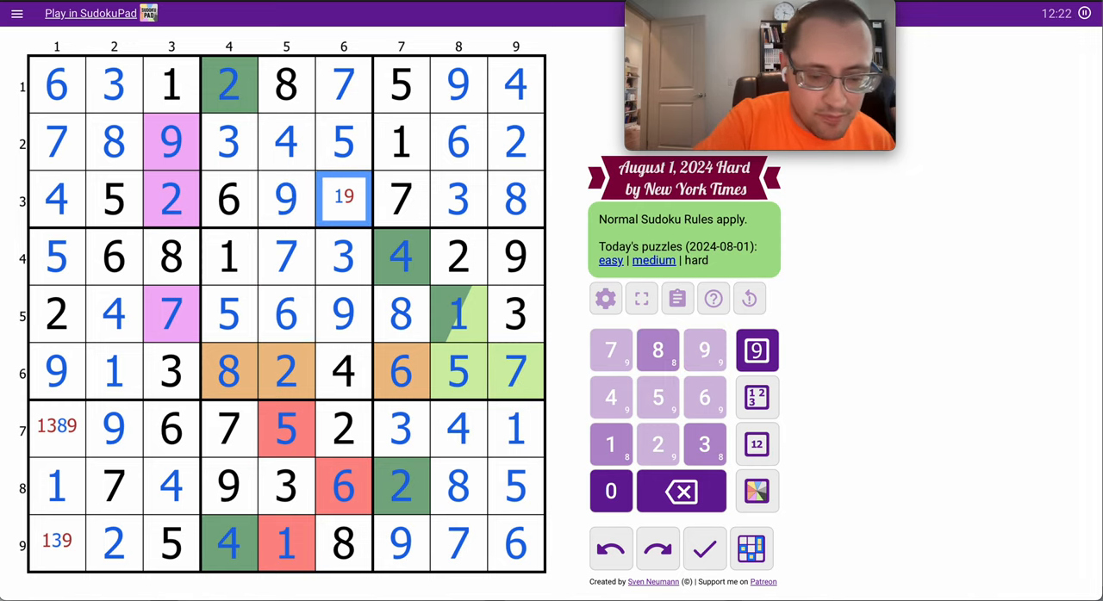
pyautogui.click(55, 428)
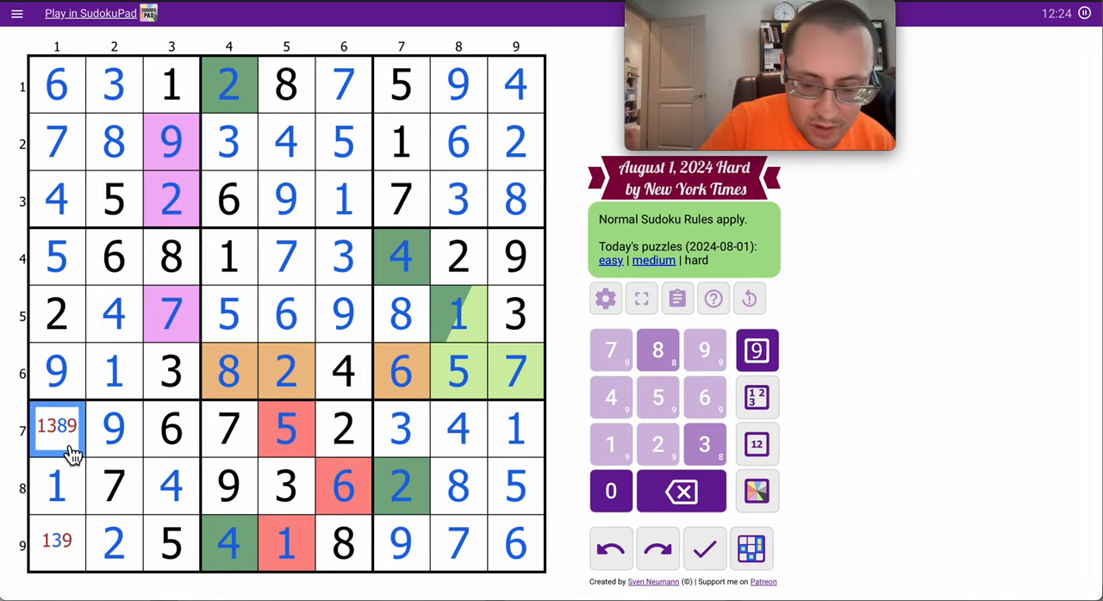
pyautogui.click(53, 427)
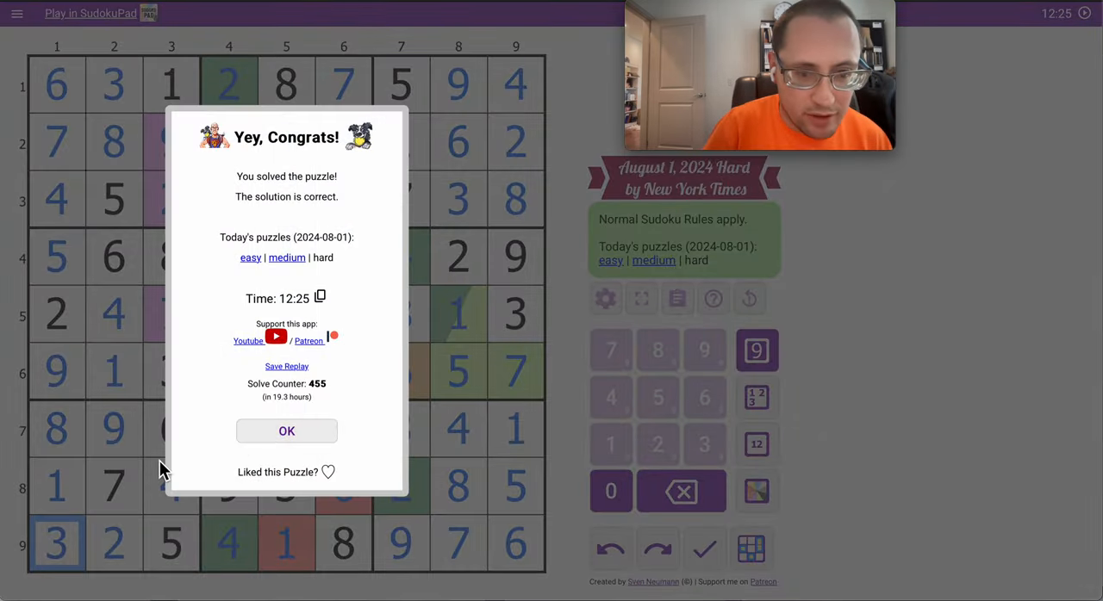
pyautogui.click(286, 430)
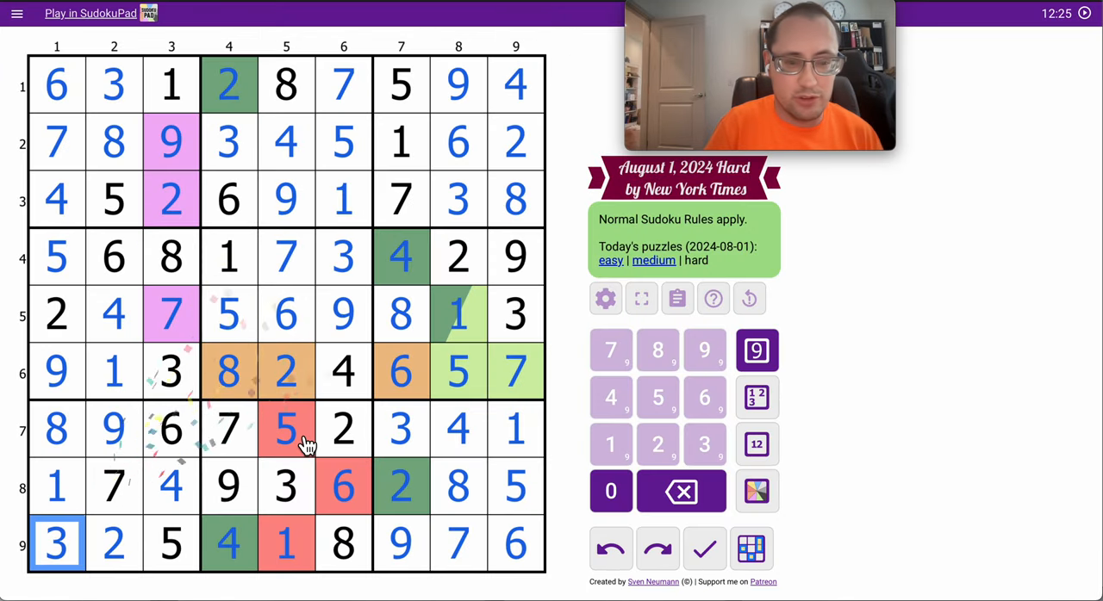